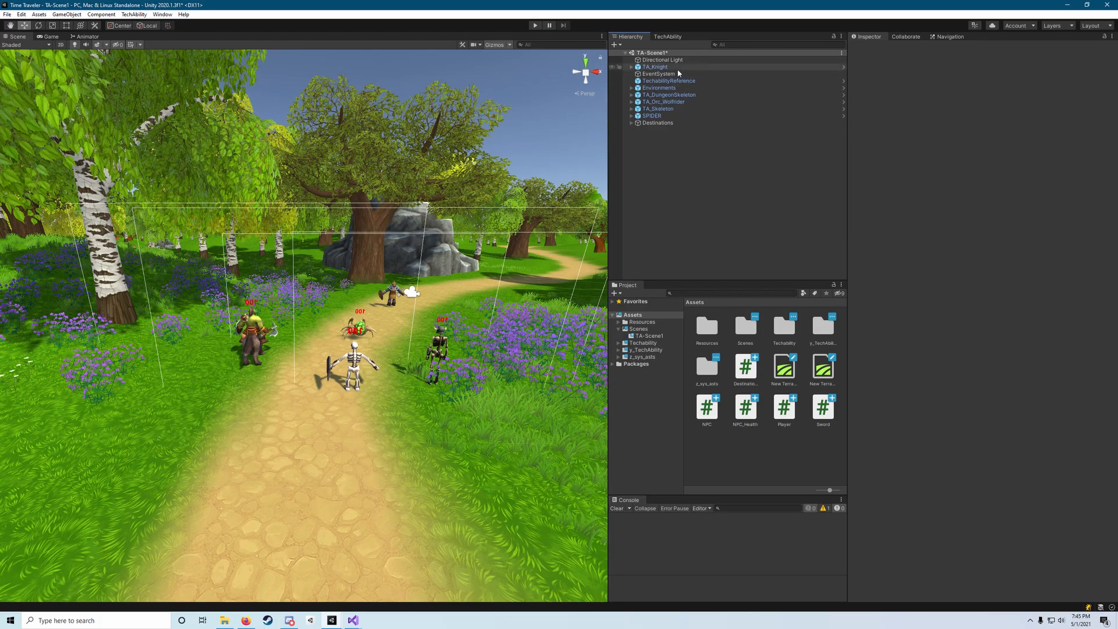
Multi-select TA_DungeonSkeleton through SPIDER, the four enemy NPCs, in the Hierarchy.
{"action": "left_click", "coordinate": [658, 88]}
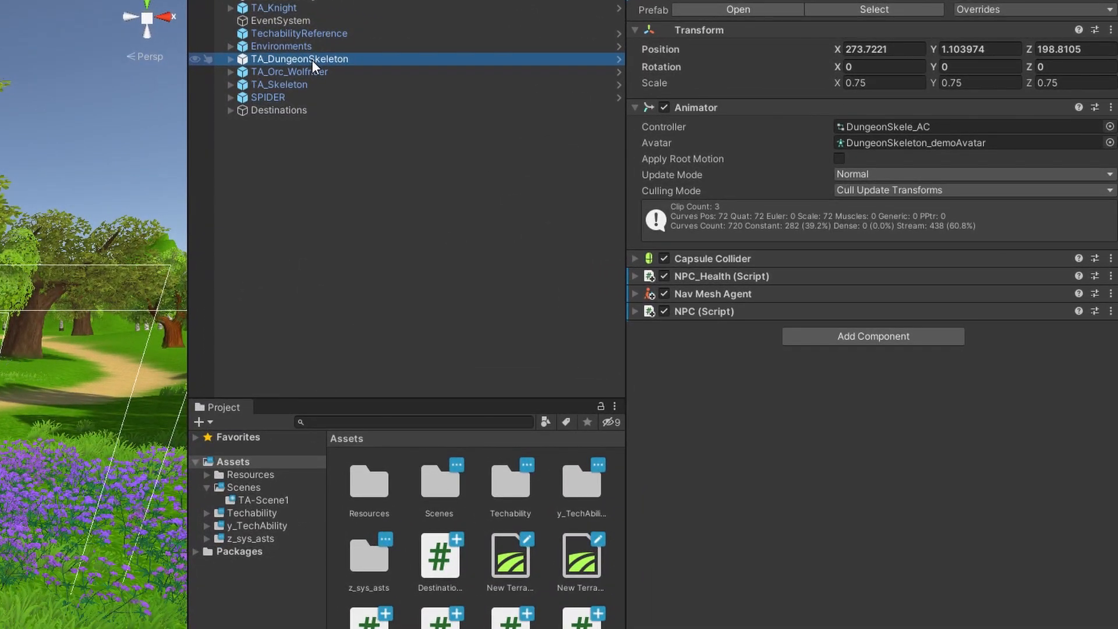
{"action": "mouse_move", "coordinate": [297, 89]}
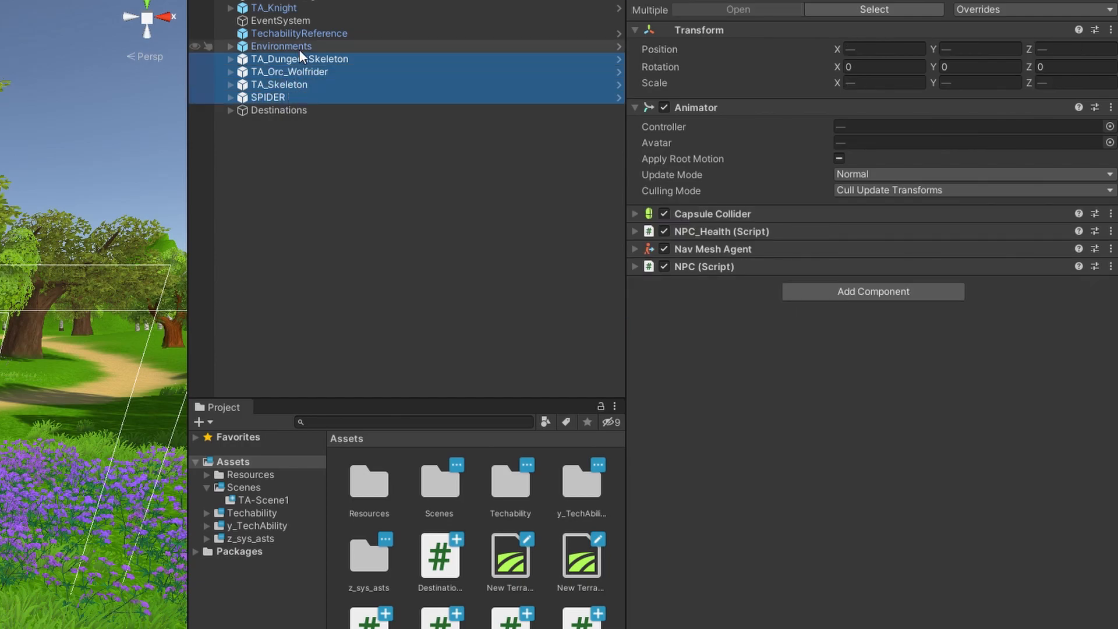
{"action": "left_click", "coordinate": [300, 58]}
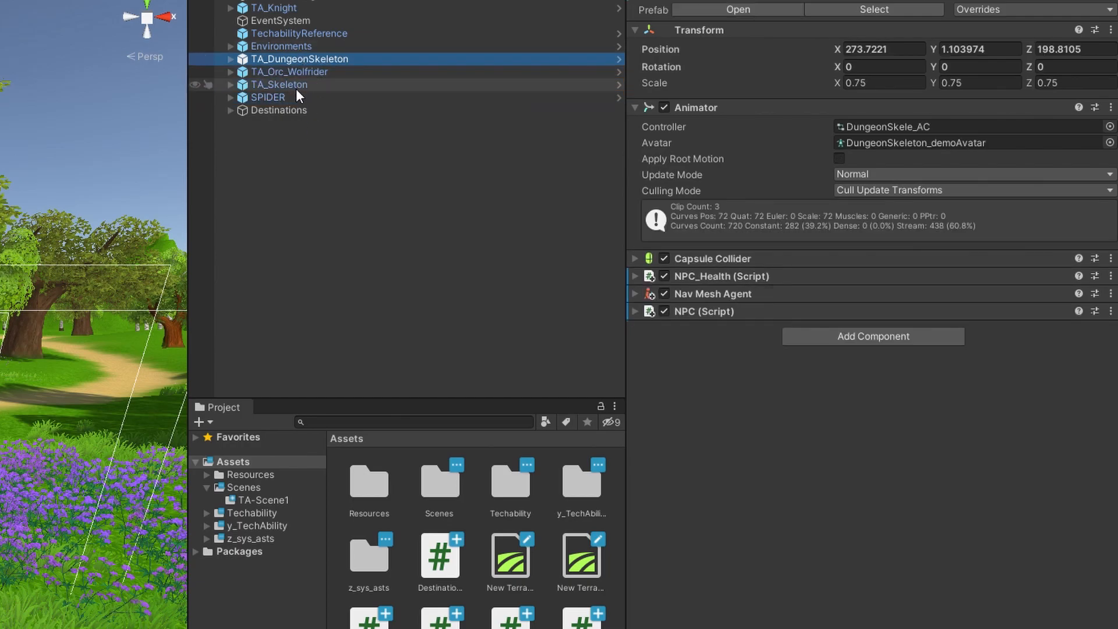
{"action": "mouse_move", "coordinate": [277, 97]}
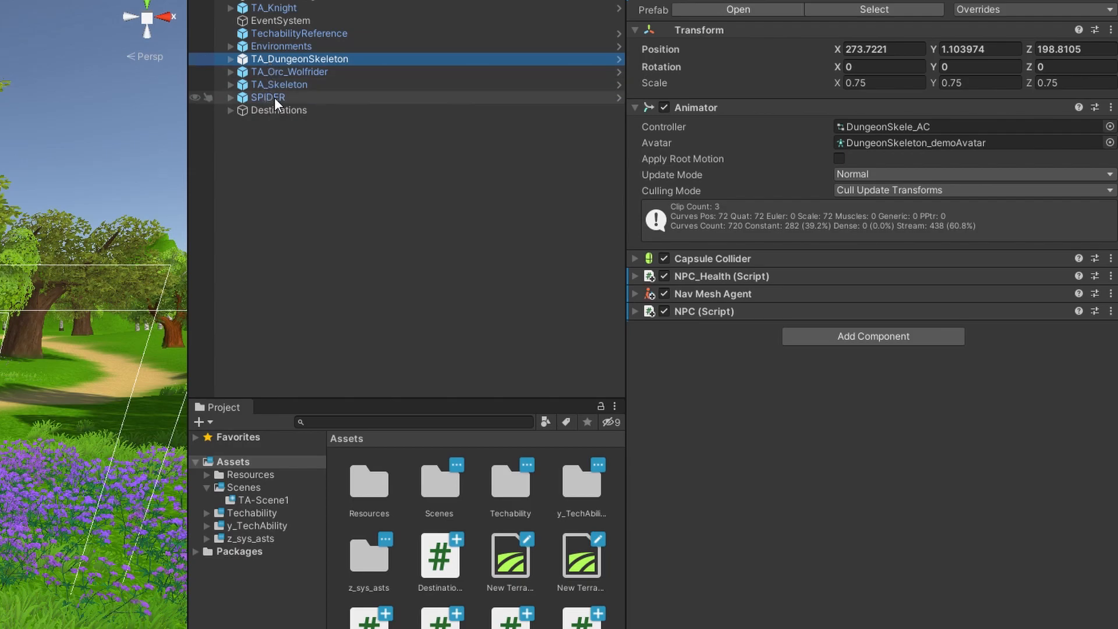
{"action": "left_click", "coordinate": [266, 98]}
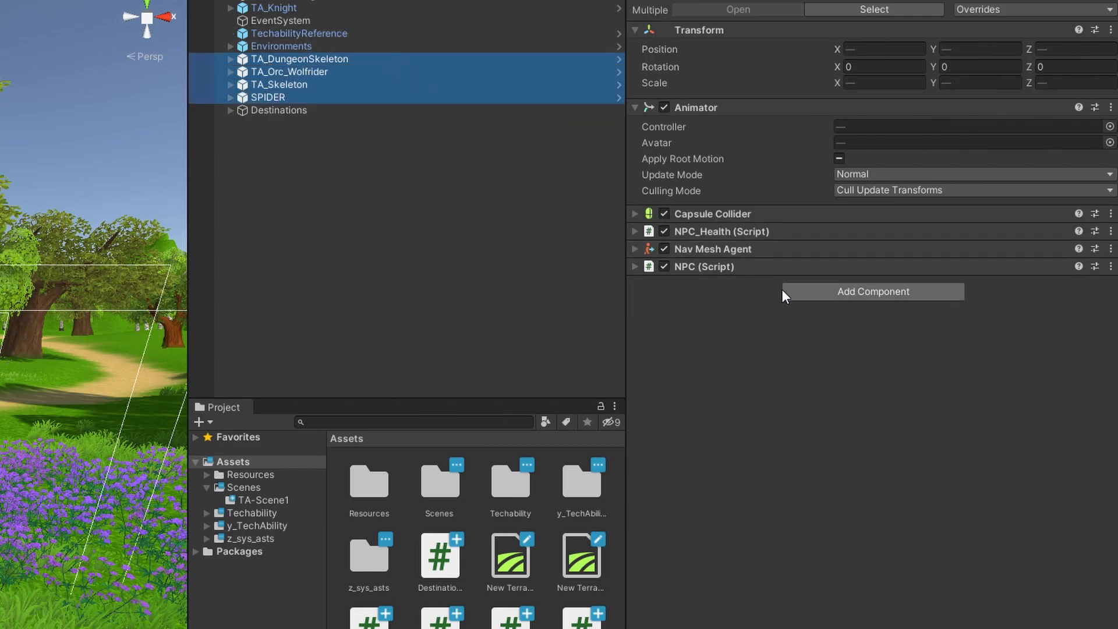
{"action": "mouse_move", "coordinate": [818, 305]}
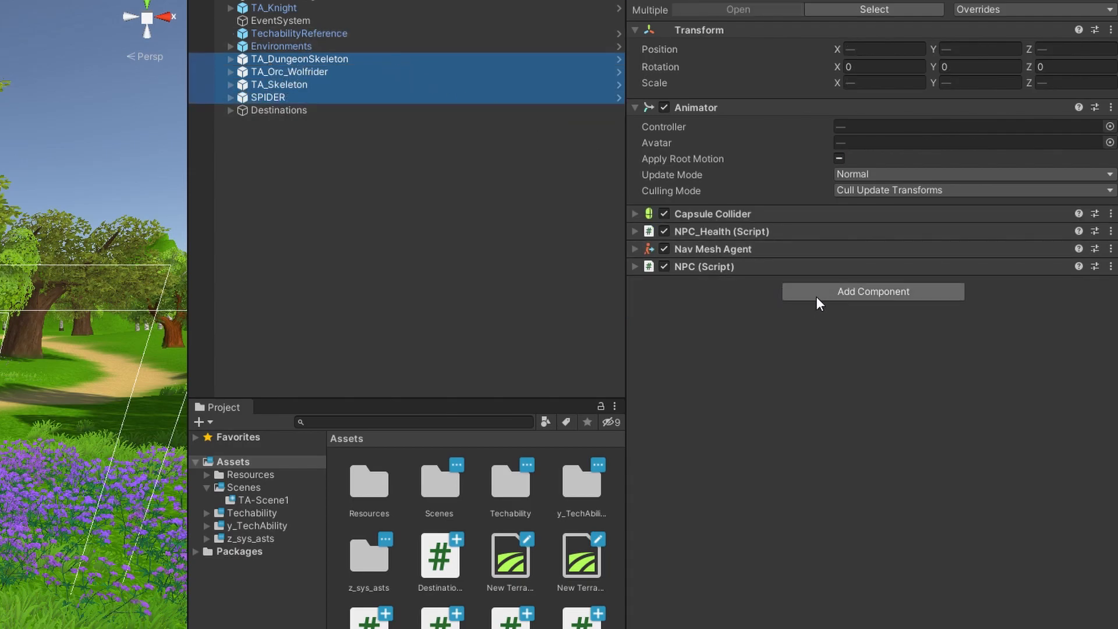
Add a Sphere Collider to the four enemies with Center Y set to 1.
{"action": "left_click", "coordinate": [873, 291]}
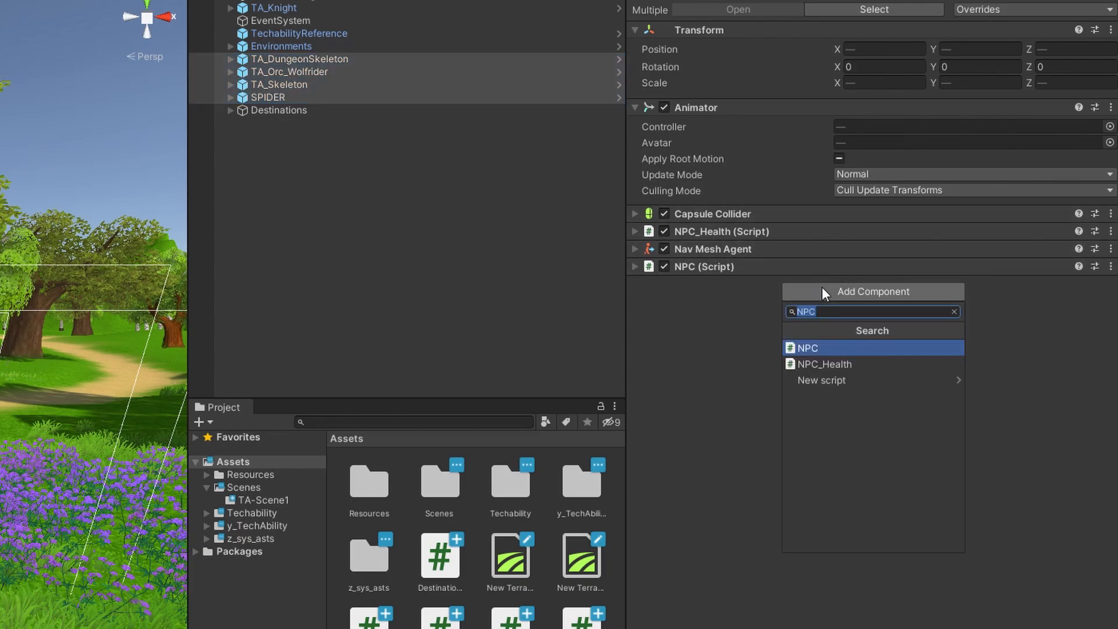
{"action": "mouse_move", "coordinate": [872, 315]}
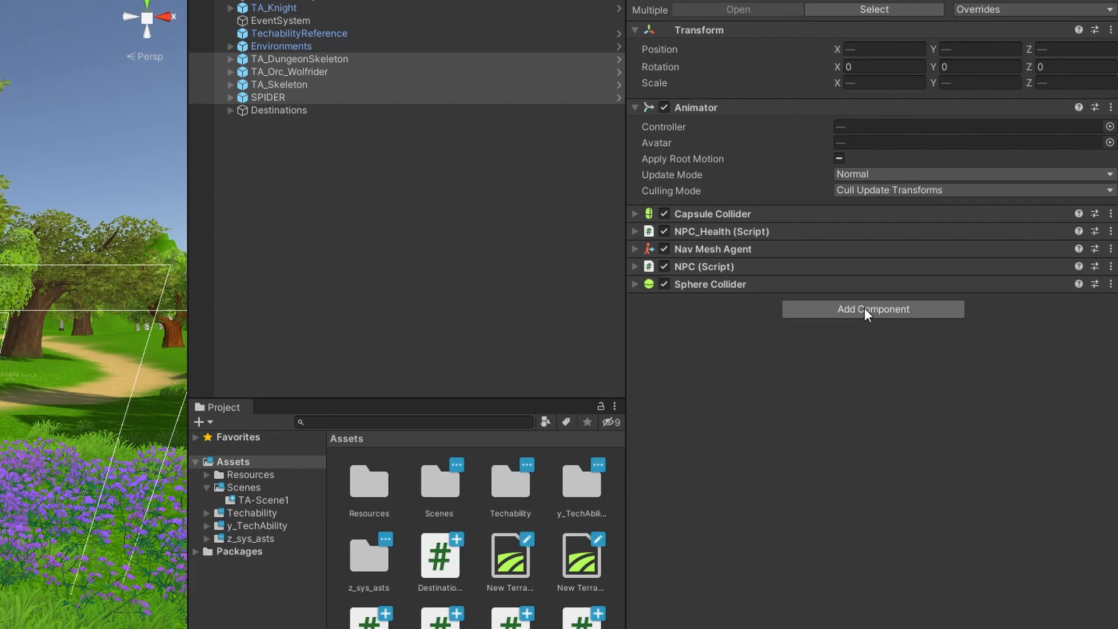
{"action": "mouse_move", "coordinate": [638, 296]}
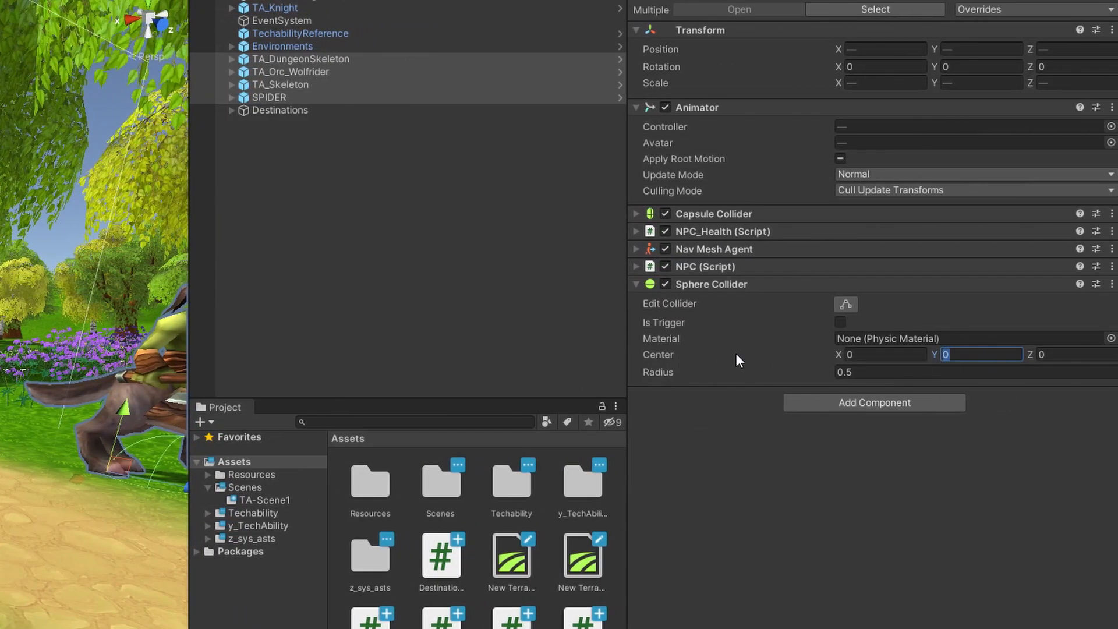
{"action": "type", "text": "1"}
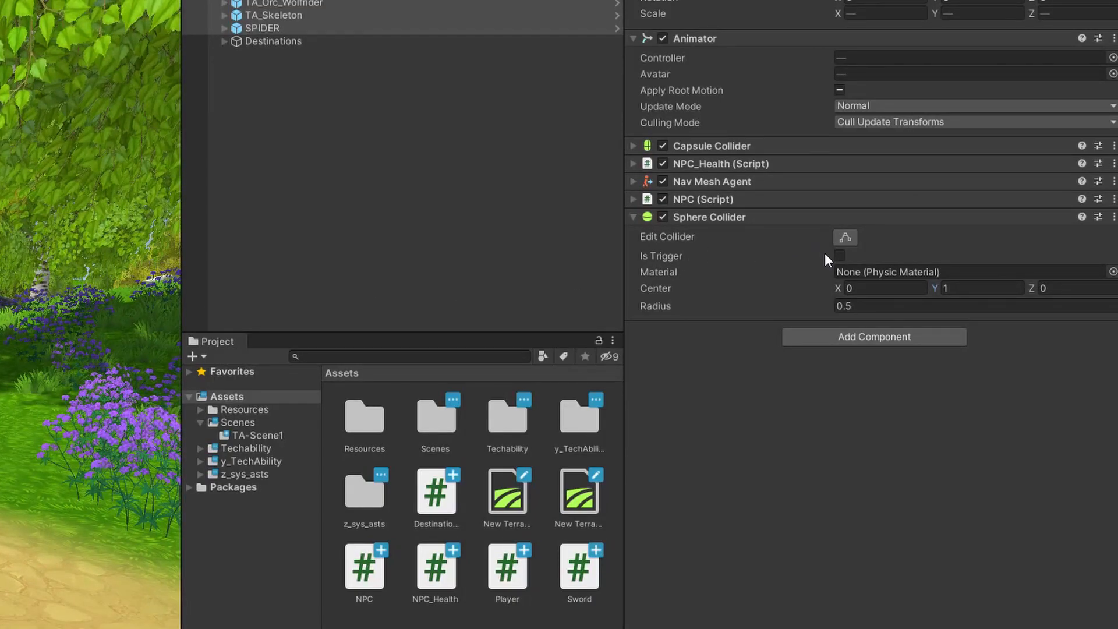
Tick Is Trigger, set Radius to 5, then deselect the characters.
{"action": "left_click", "coordinate": [839, 257]}
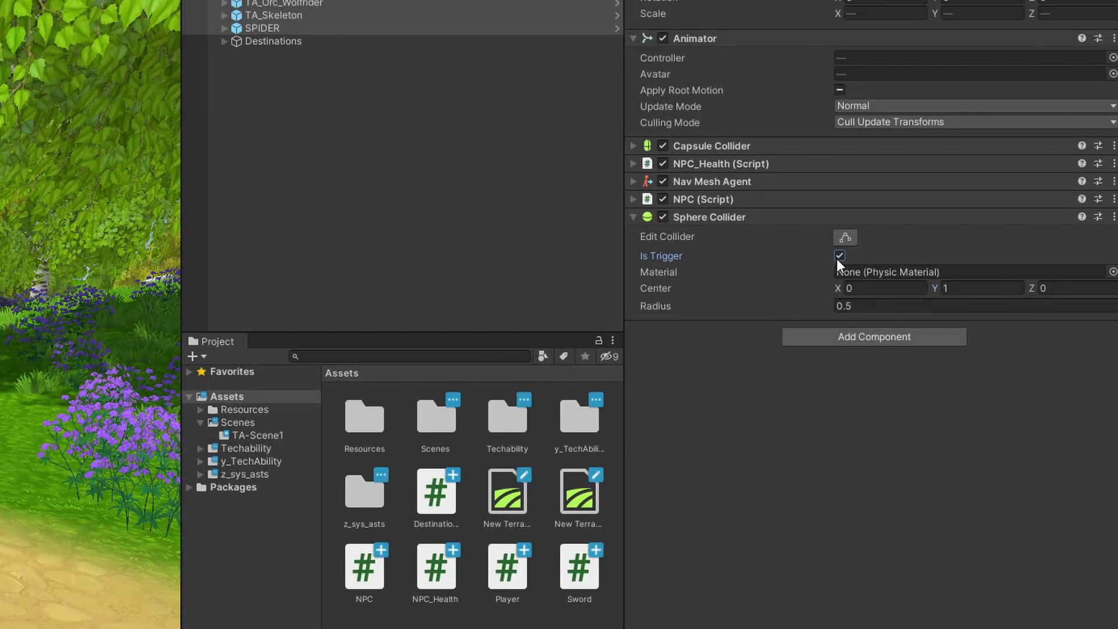
{"action": "mouse_move", "coordinate": [660, 258]}
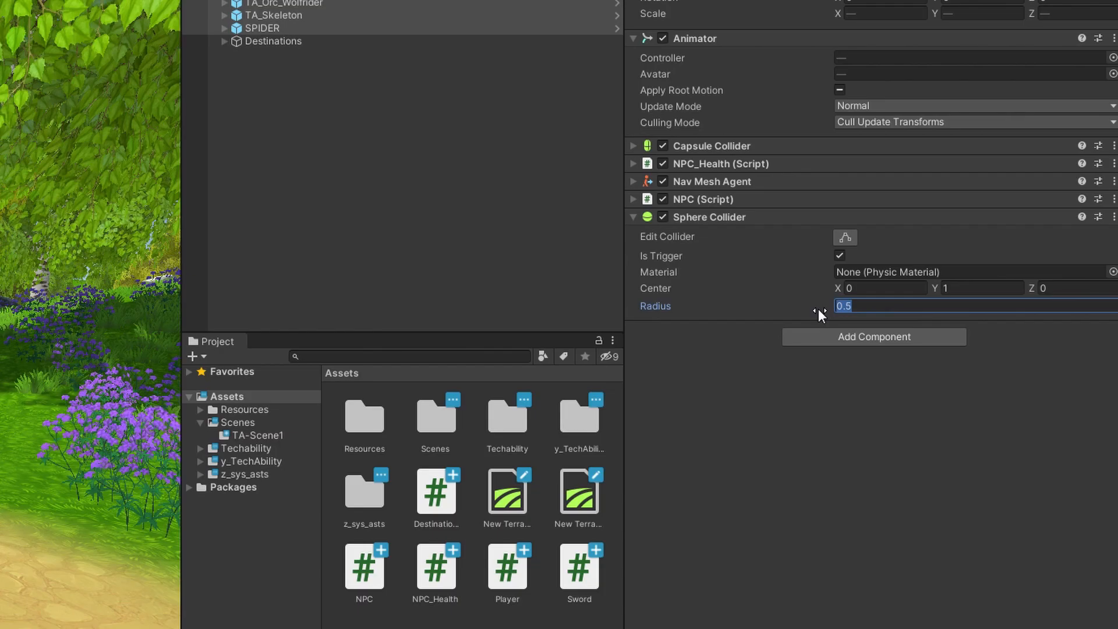
{"action": "type", "text": "5"}
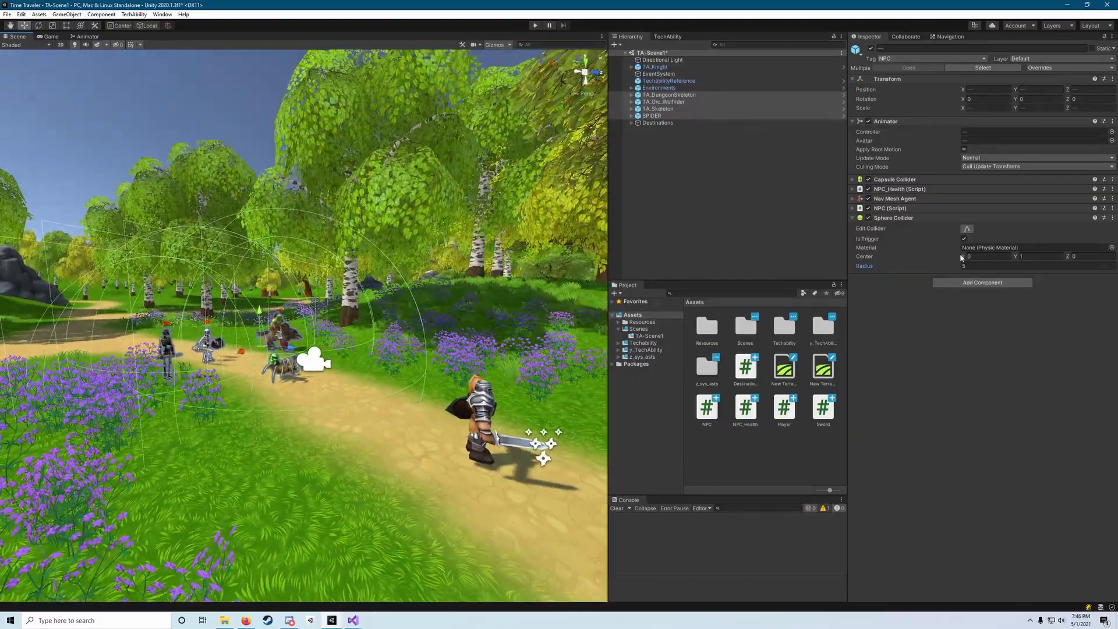
{"action": "left_click", "coordinate": [1038, 267]}
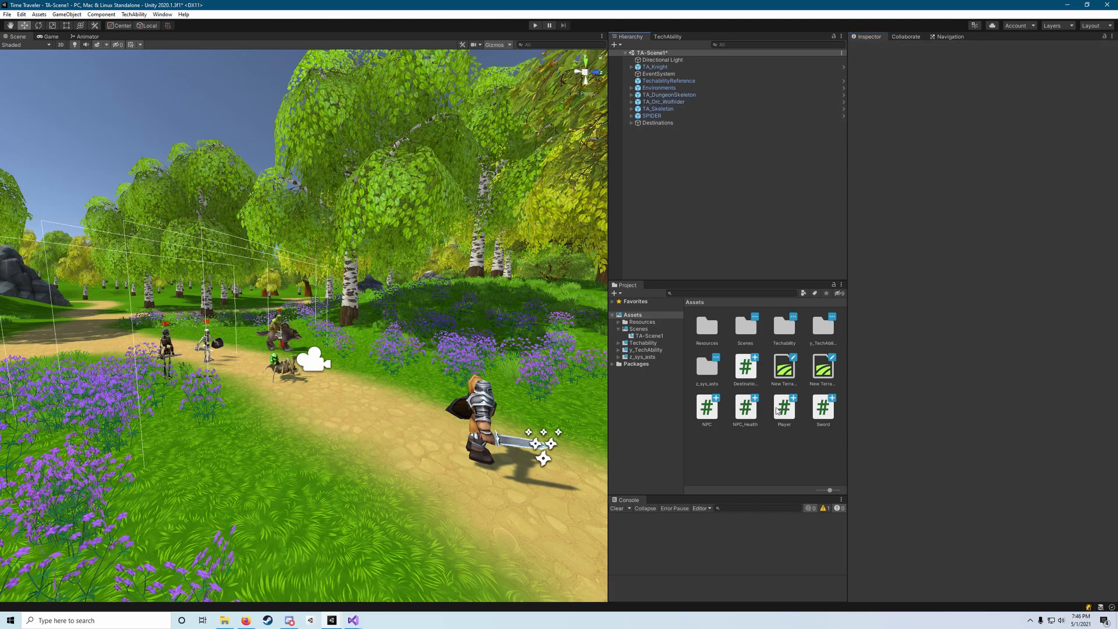
Open the NPC script and autocomplete an OnTriggerEnter(Collider other) method after Update.
{"action": "left_click", "coordinate": [706, 406]}
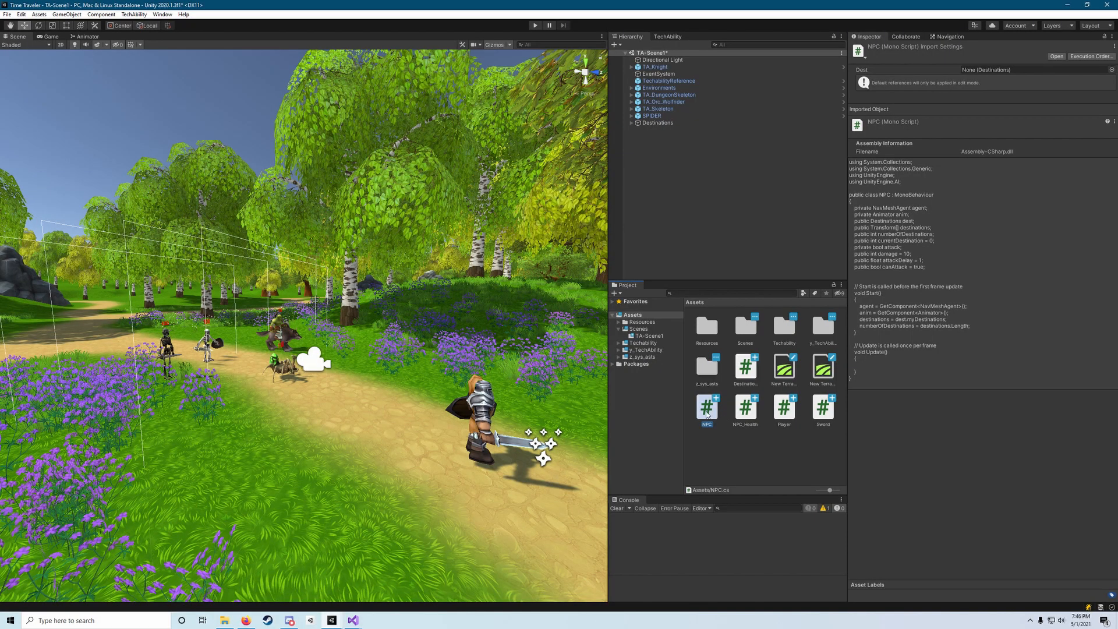
{"action": "left_click", "coordinate": [352, 619]}
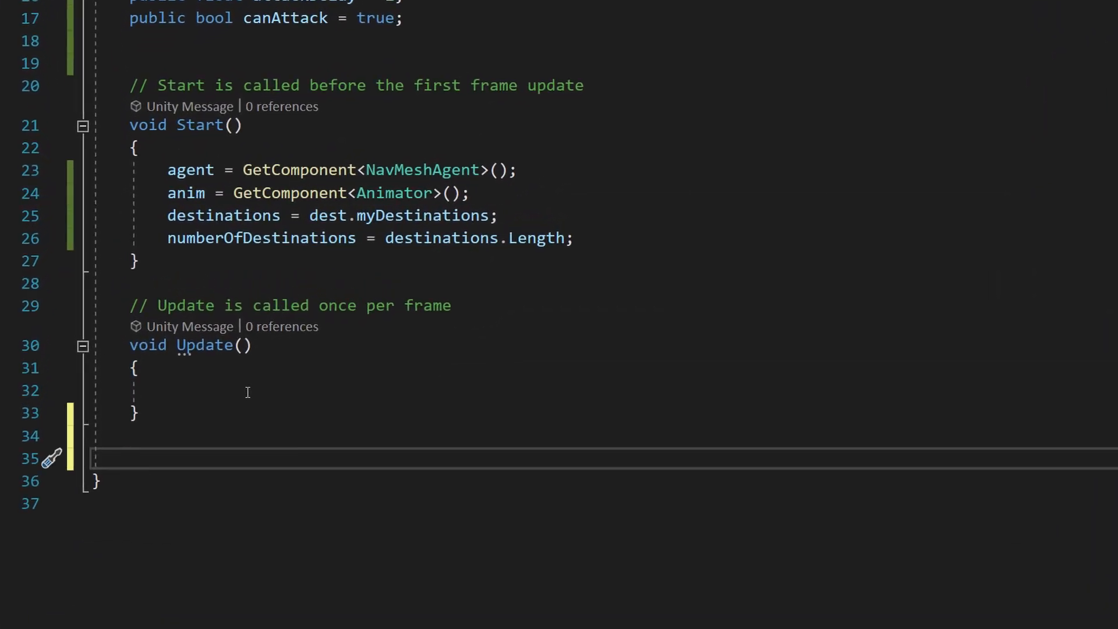
{"action": "type", "text": "OnTriggerEnter(Collider other"}
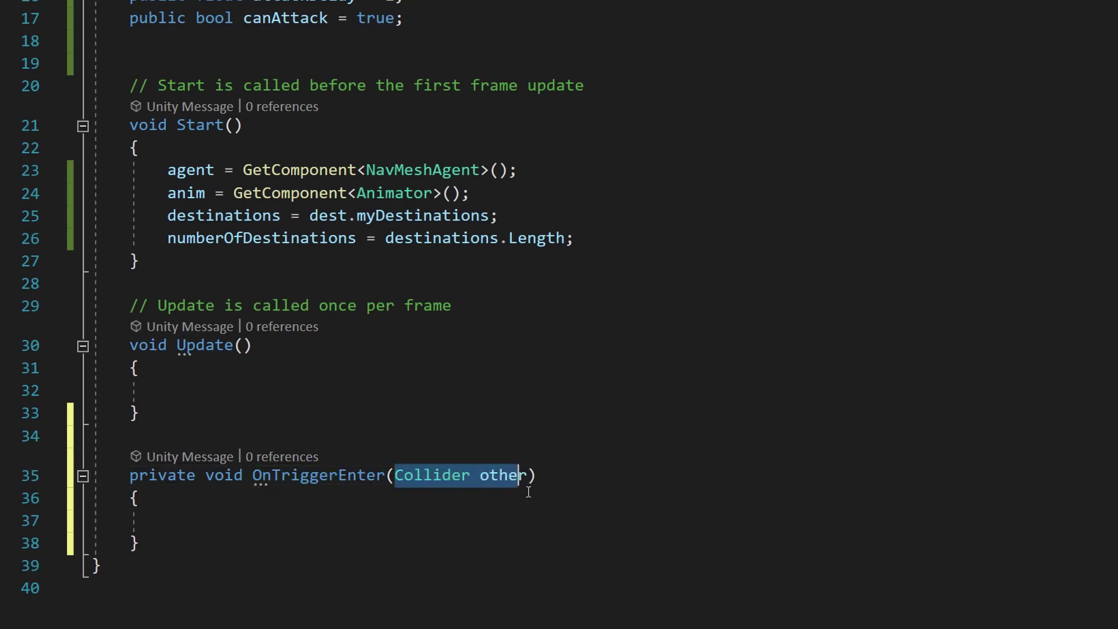
{"action": "double_click", "coordinate": [503, 476]}
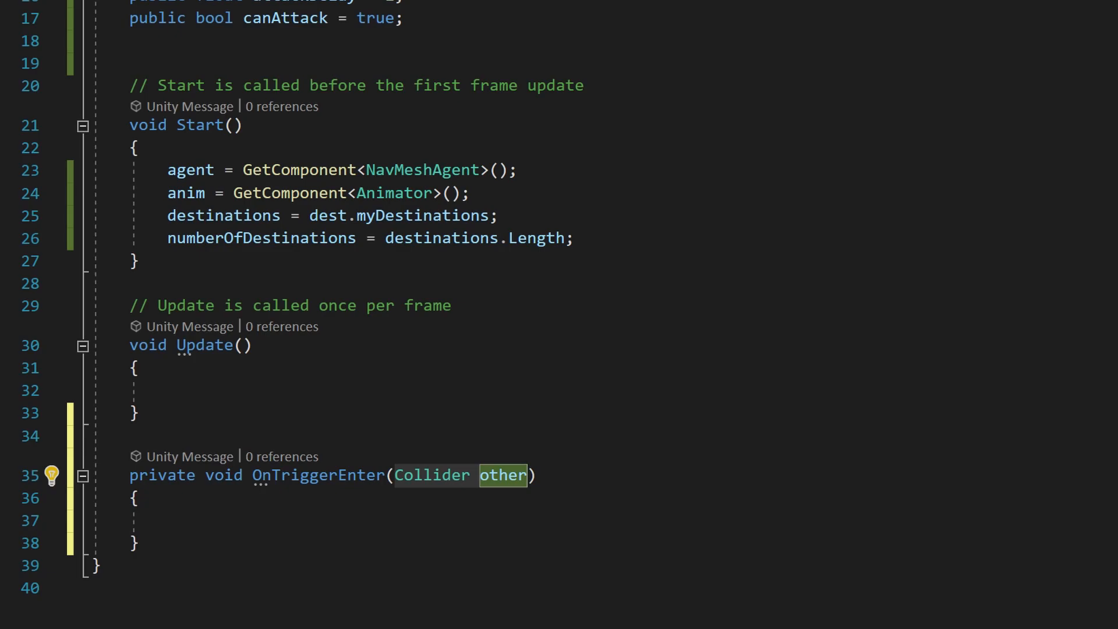
{"action": "left_click", "coordinate": [214, 520]}
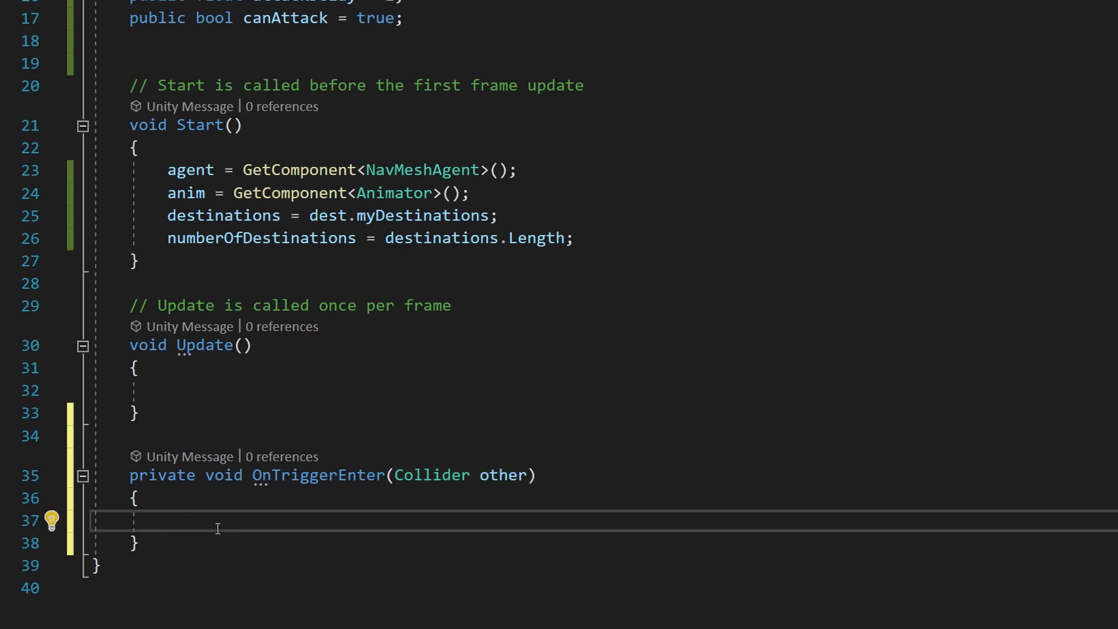
Write an if-block checking for the Player tag that sets attack = true.
{"action": "type", "text": "u"}
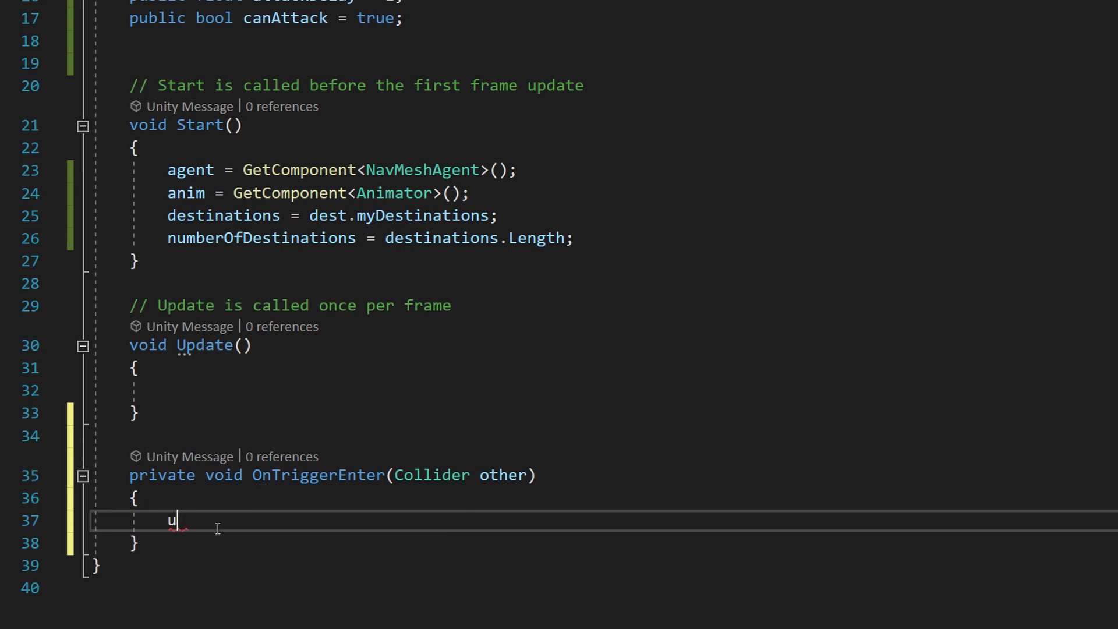
{"action": "type", "text": "if(other.gameObject.tag == \""}
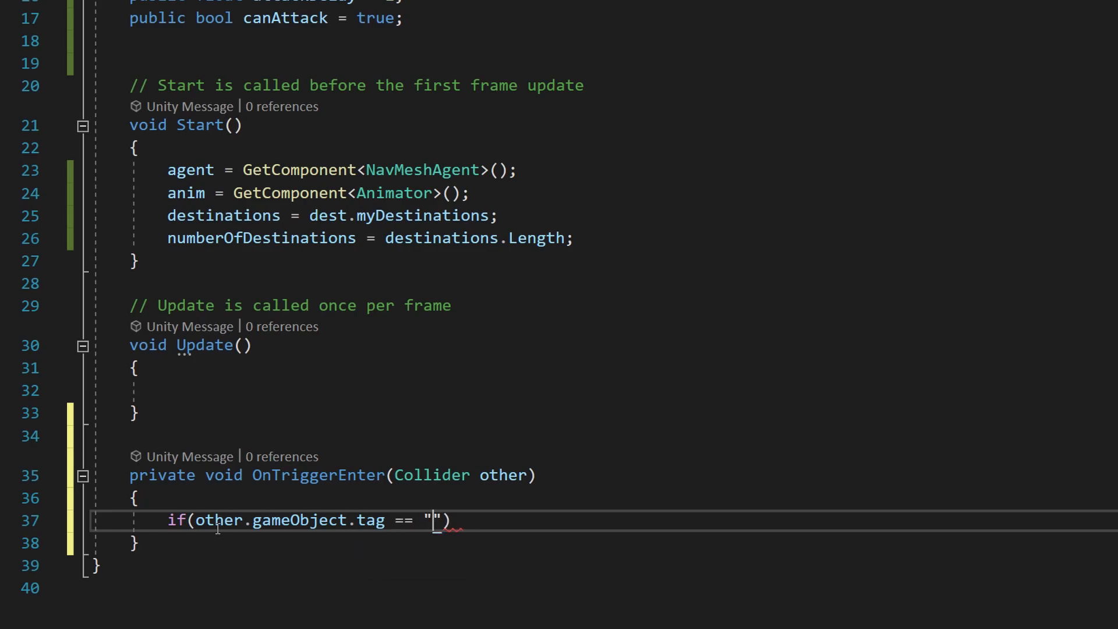
{"action": "type", "text": "Player"}
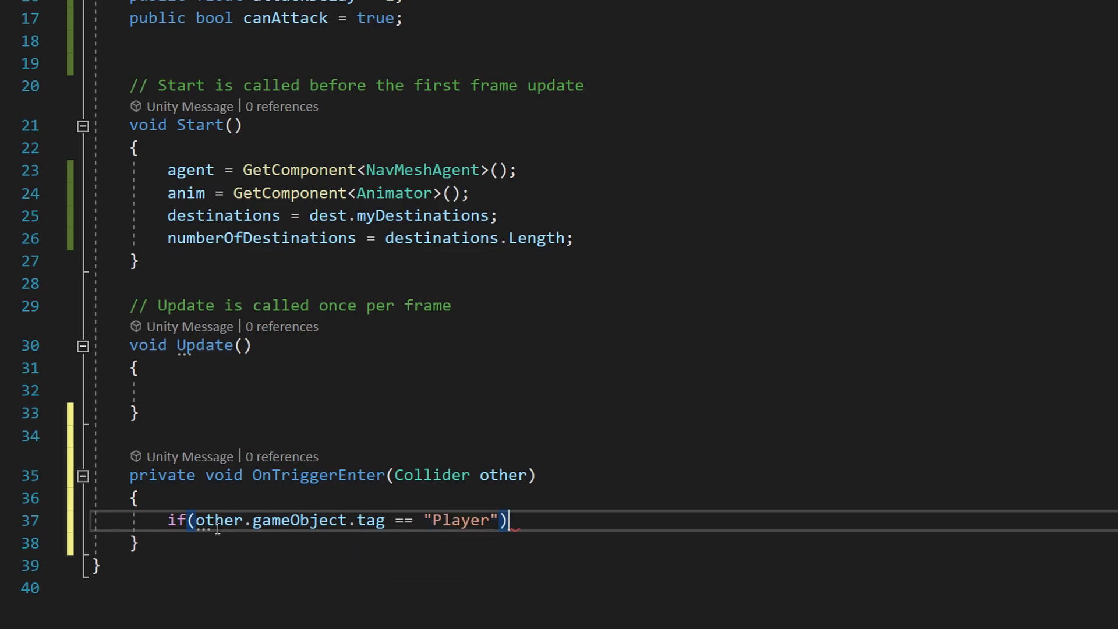
{"action": "type", "text": "{ }"}
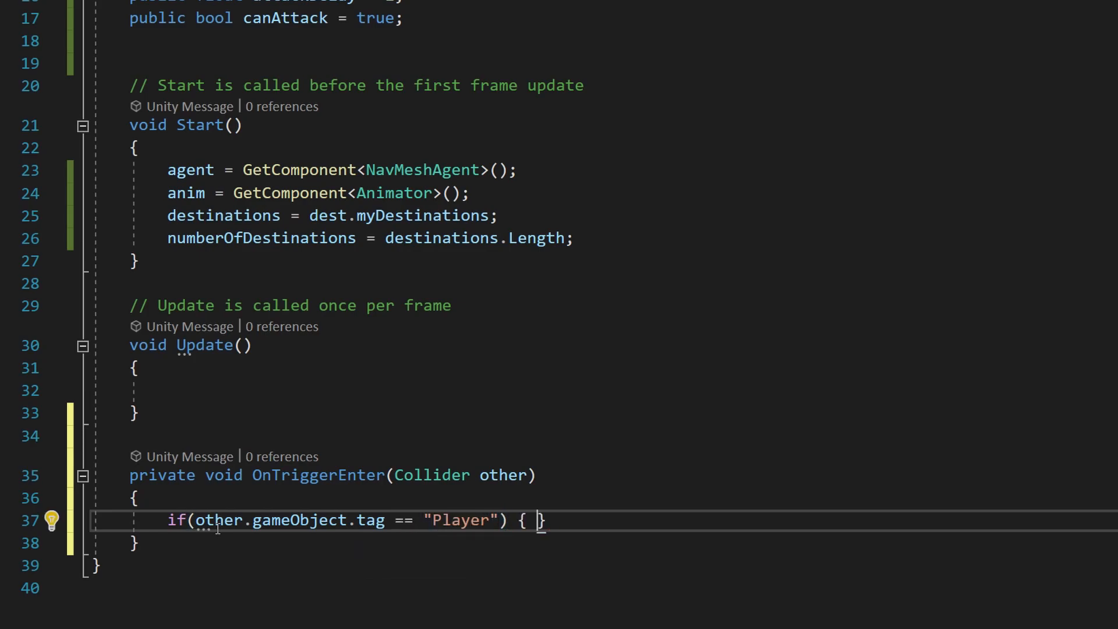
{"action": "key", "text": "Enter"}
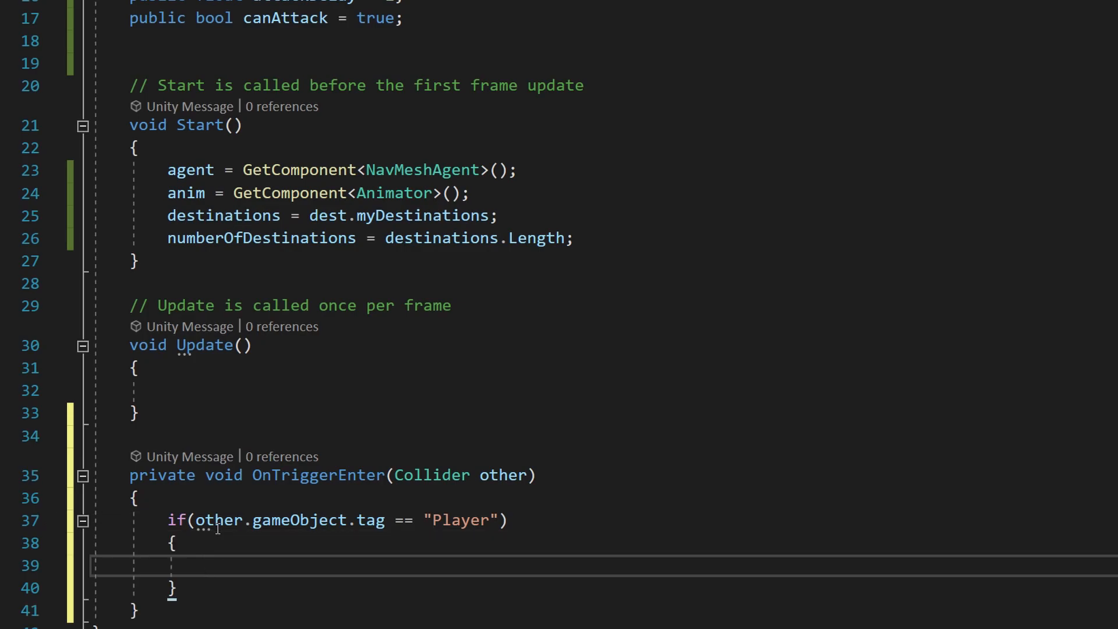
{"action": "type", "text": "attack = true;"}
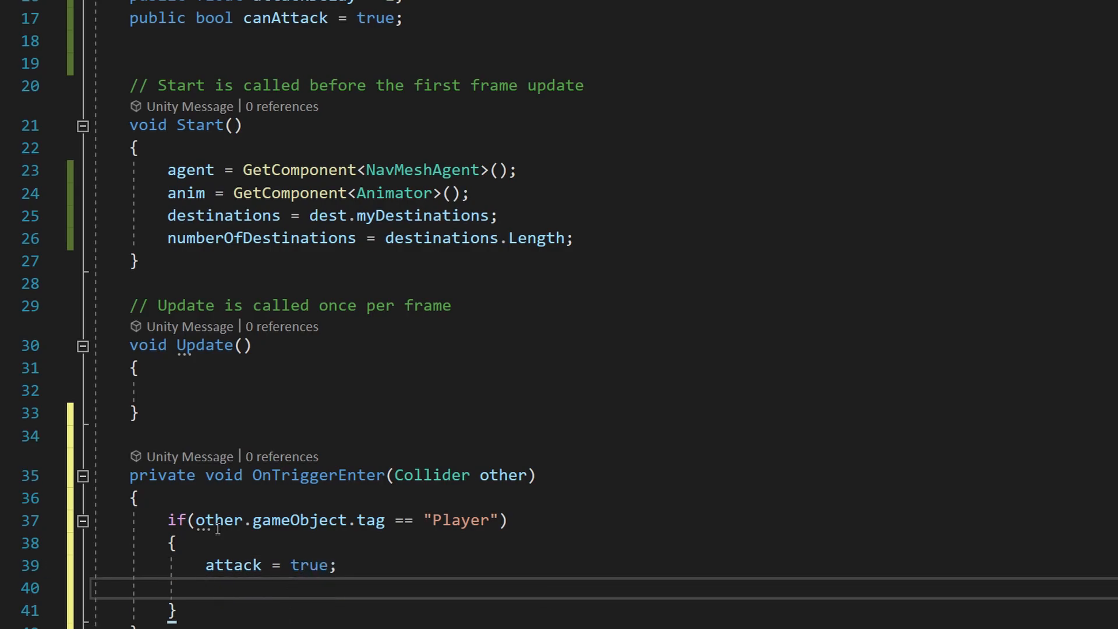
Assign dest = other.gameObject.transform inside the Player check.
{"action": "type", "text": "dest"}
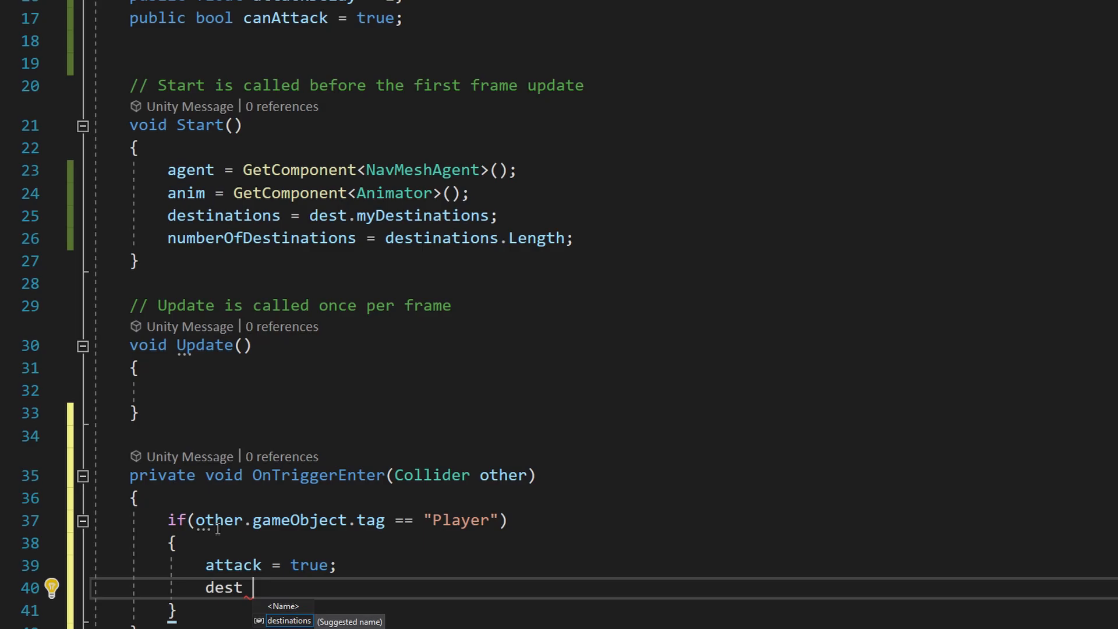
{"action": "type", "text": "= other"}
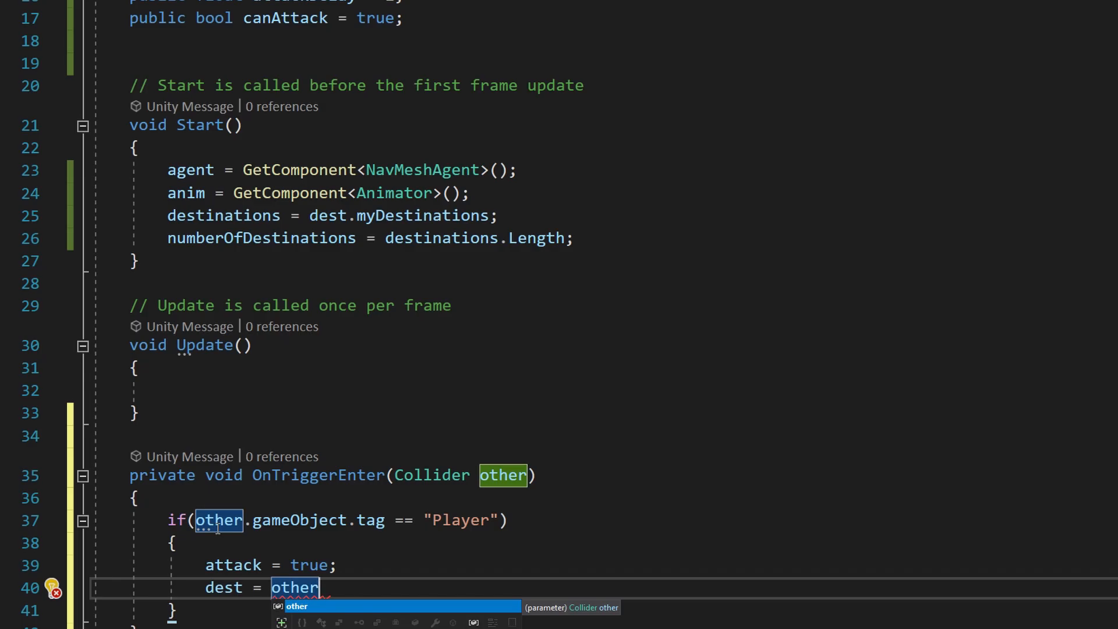
{"action": "type", "text": ".gameObject"}
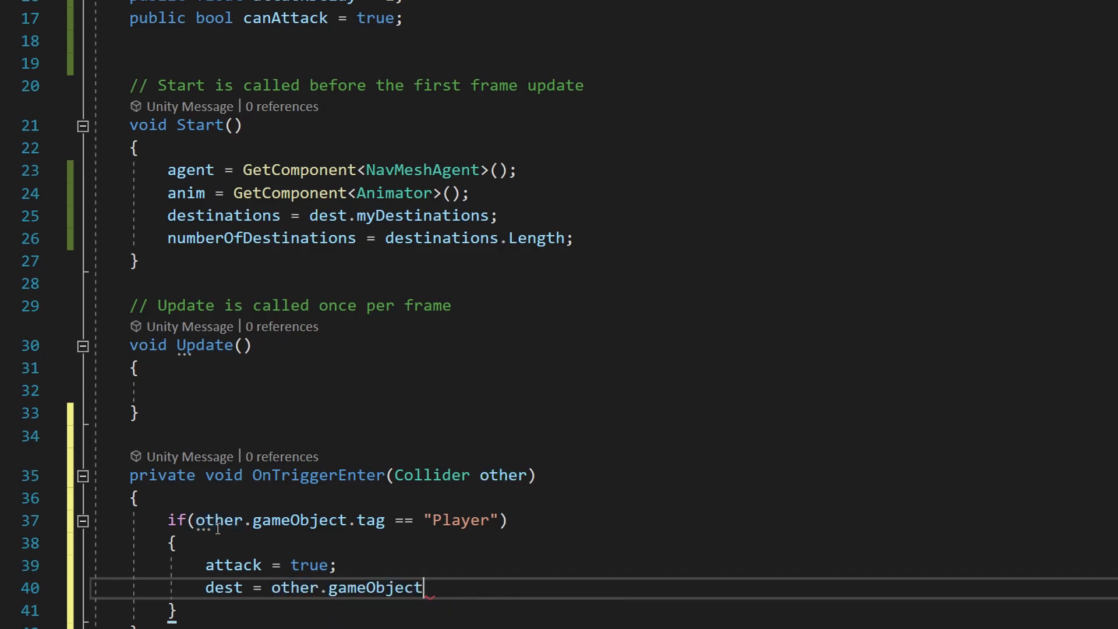
{"action": "type", "text": ".transform;"}
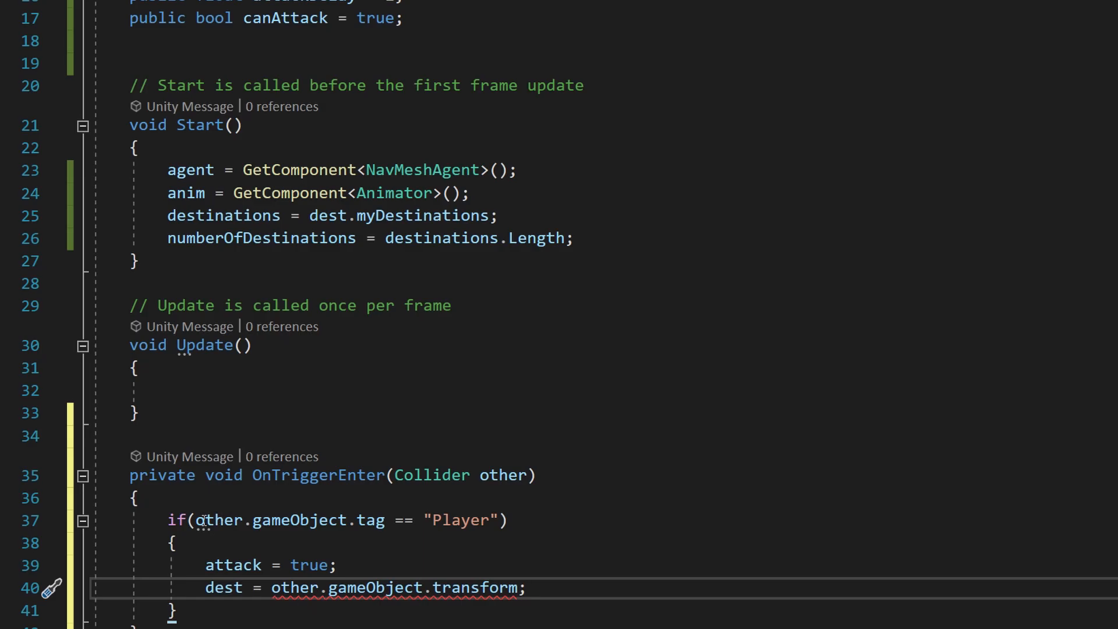
{"action": "double_click", "coordinate": [223, 587]}
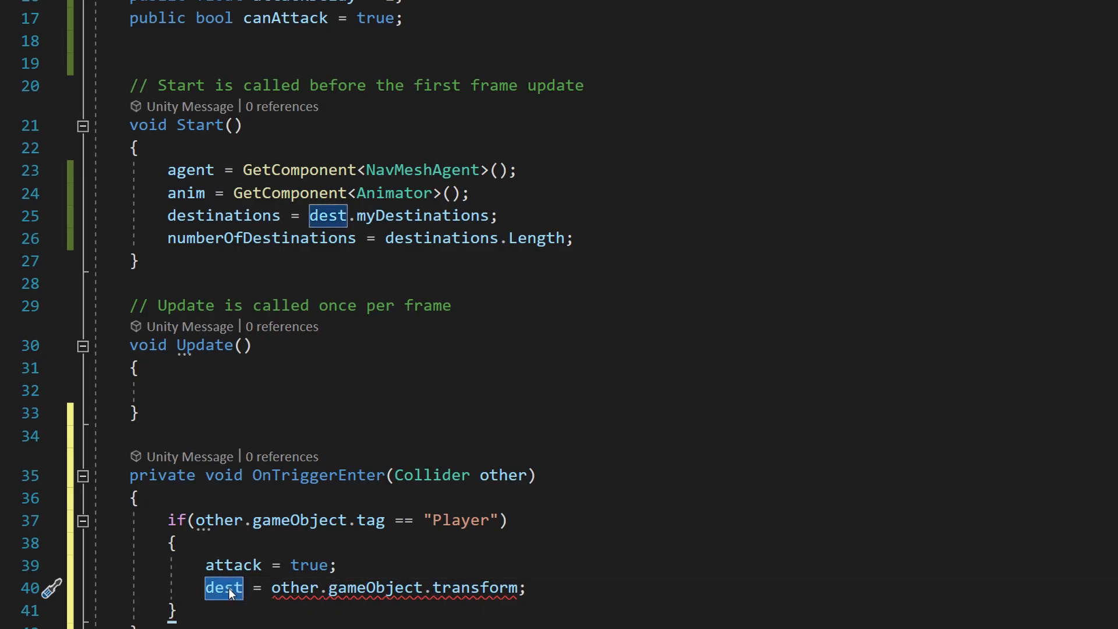
{"action": "scroll", "scroll_direction": "up", "scroll_amount": 3}
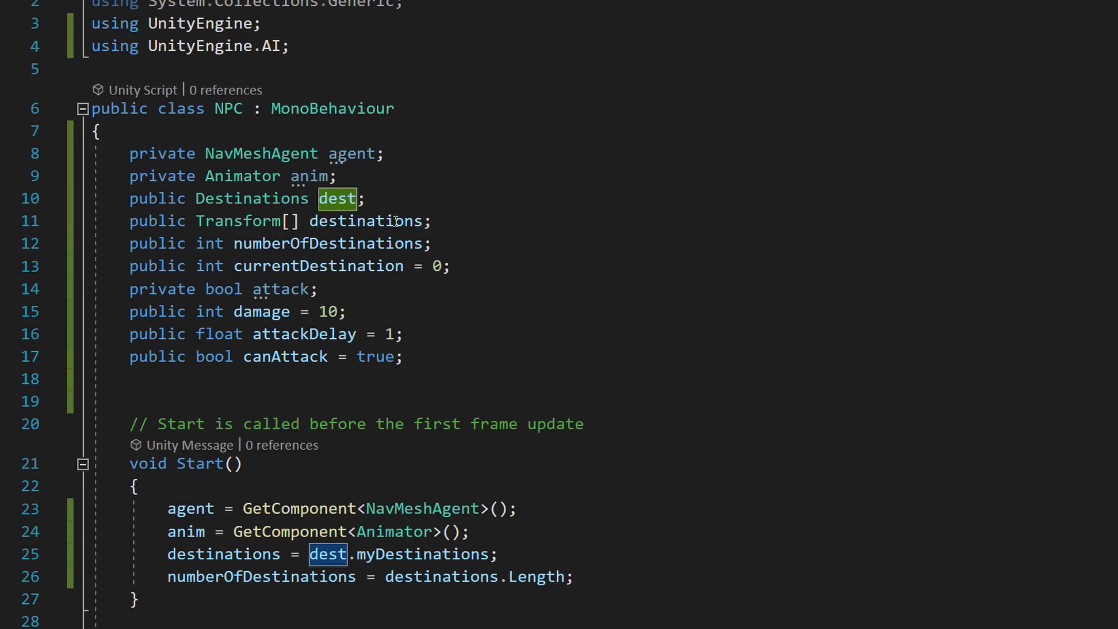
Declare a public Transform field named myDestination, replacing the initial currentDest name.
{"action": "type", "text": "public"}
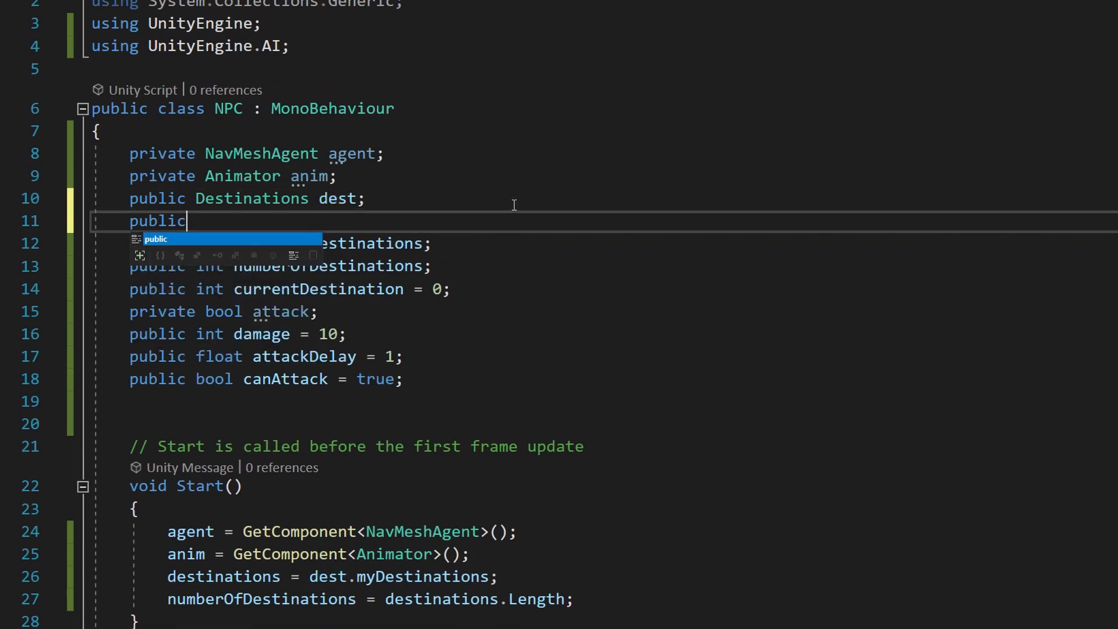
{"action": "type", "text": "Tranform"}
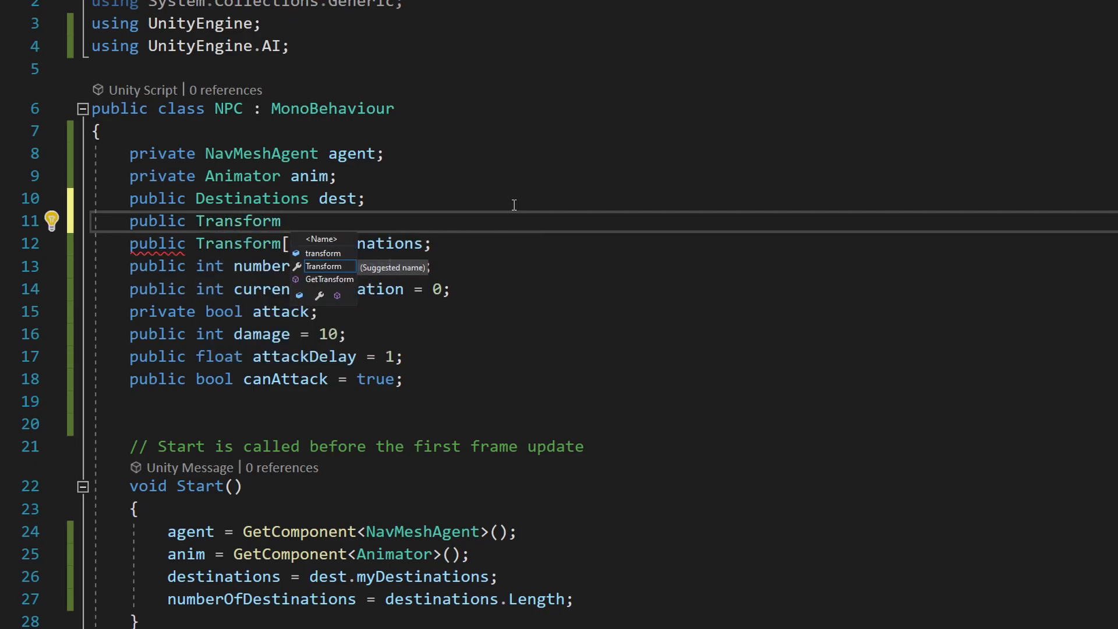
{"action": "type", "text": "currentDest;"}
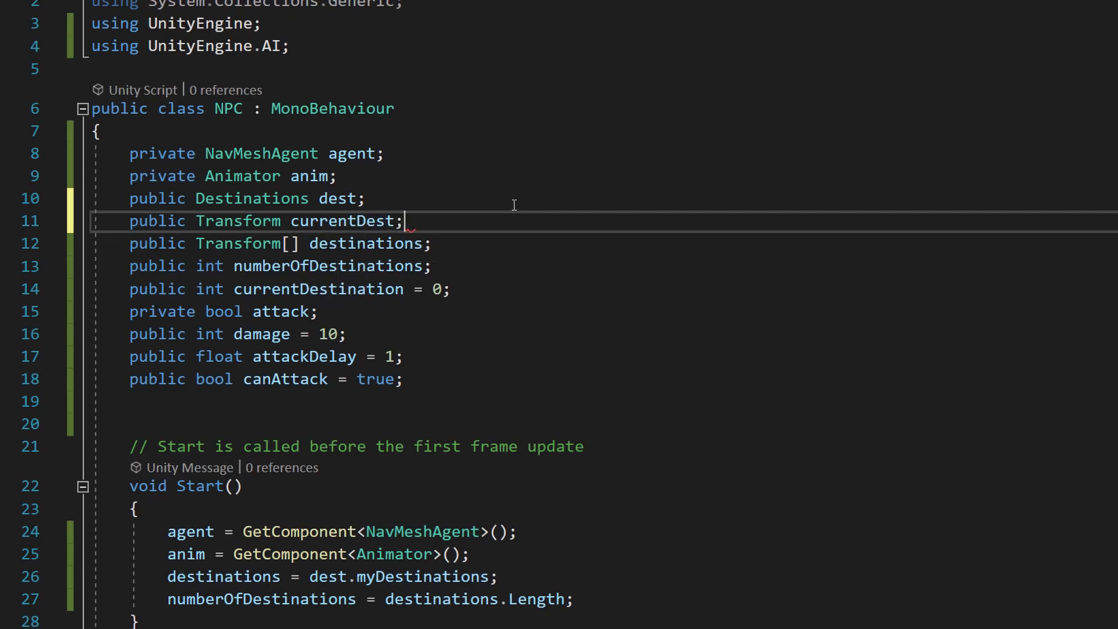
{"action": "mouse_move", "coordinate": [376, 232]}
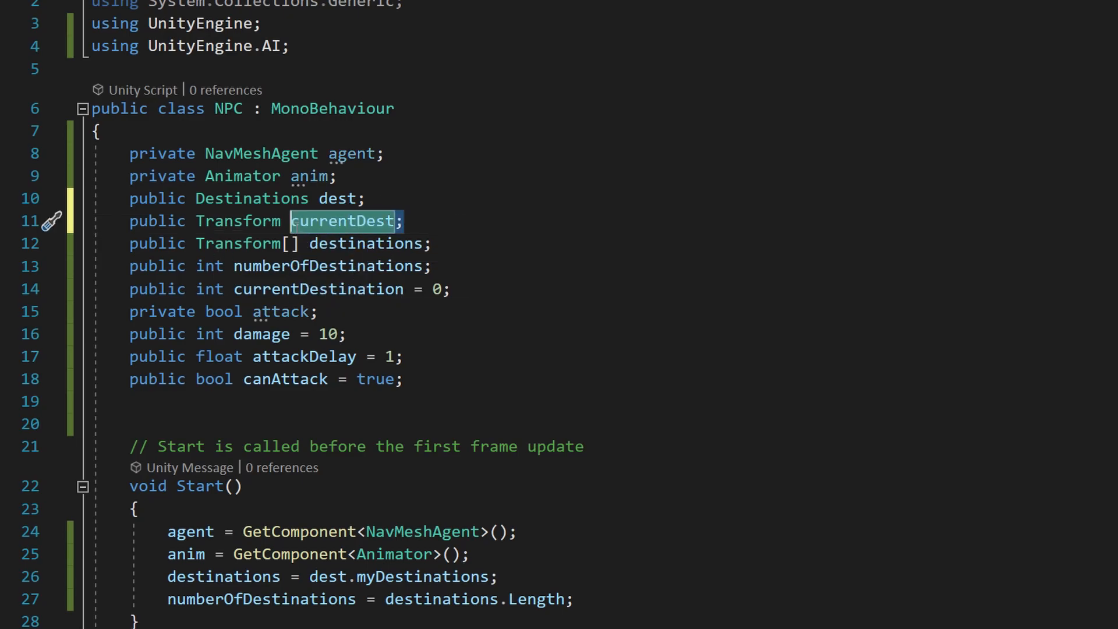
{"action": "key", "text": "Delete"}
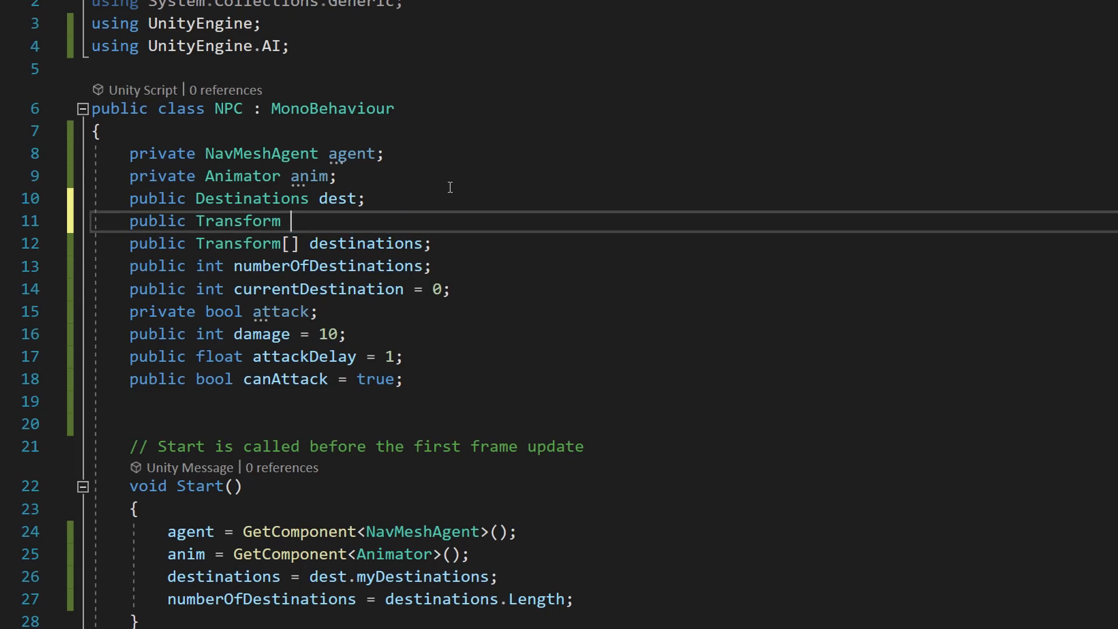
{"action": "type", "text": "myDest;"}
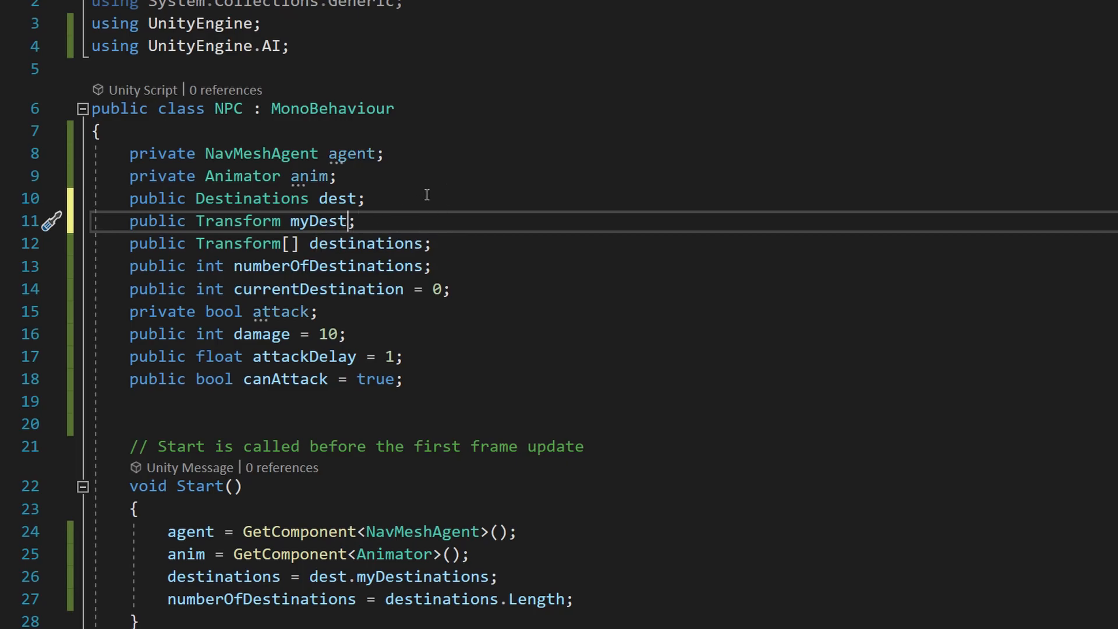
{"action": "type", "text": "ination"}
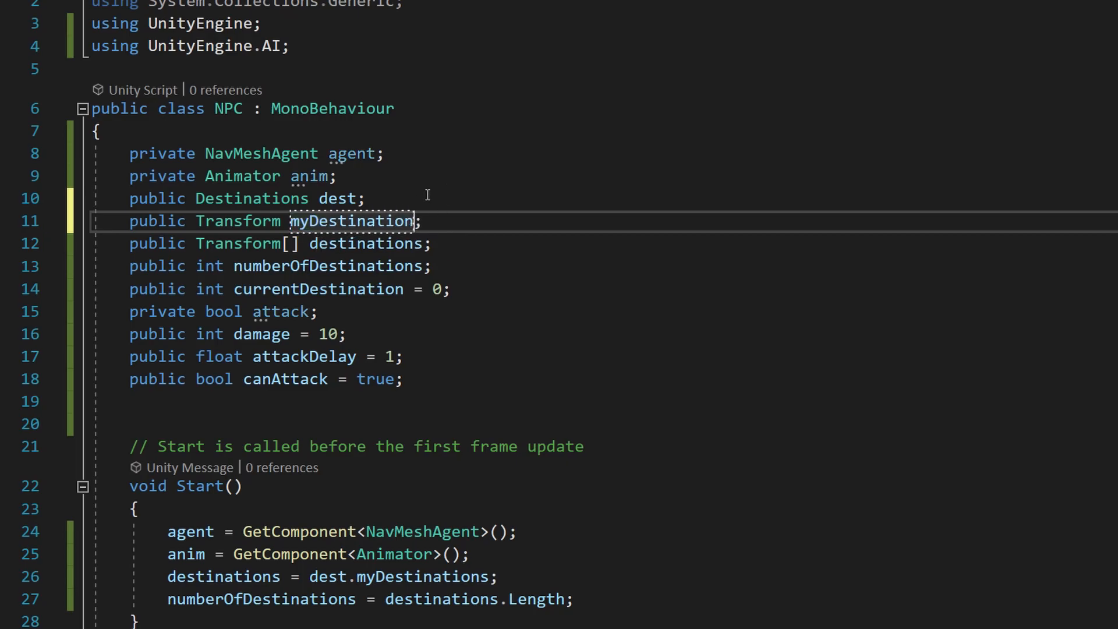
{"action": "scroll", "scroll_direction": "down", "scroll_amount": 3}
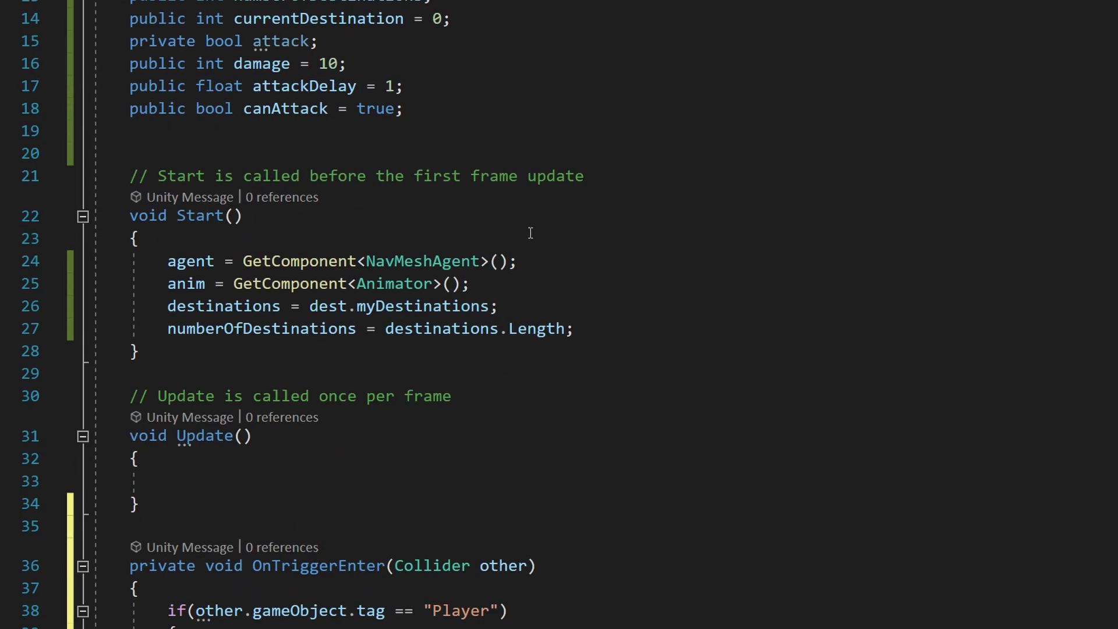
{"action": "scroll", "scroll_direction": "up", "scroll_amount": 3}
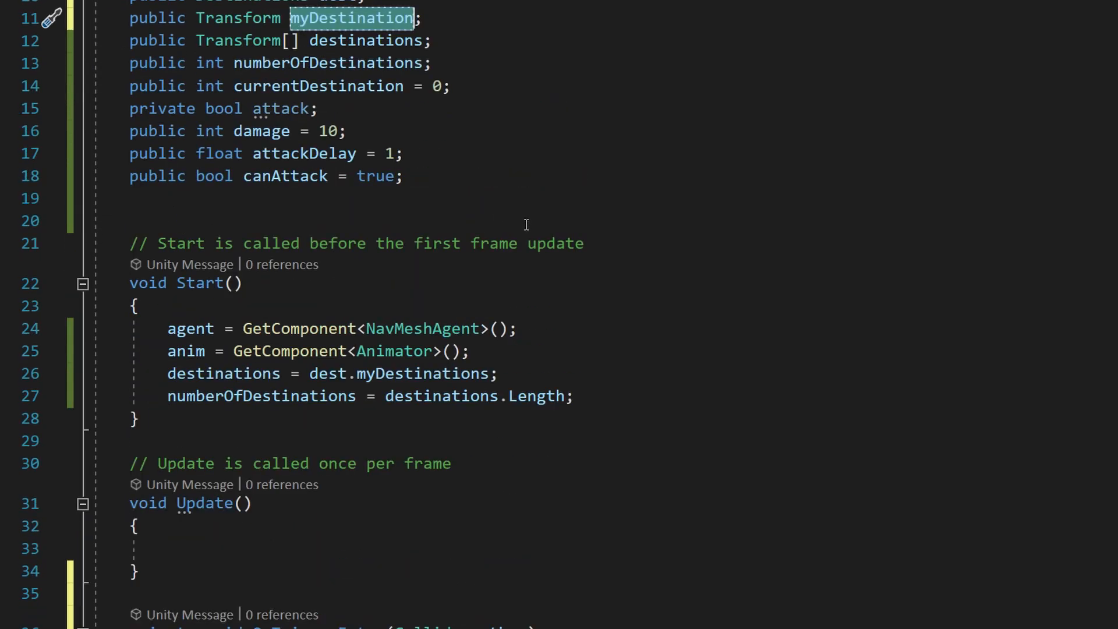
{"action": "mouse_move", "coordinate": [524, 339]}
{"action": "type", "text": "myDestination = other.gameObject.transform;"}
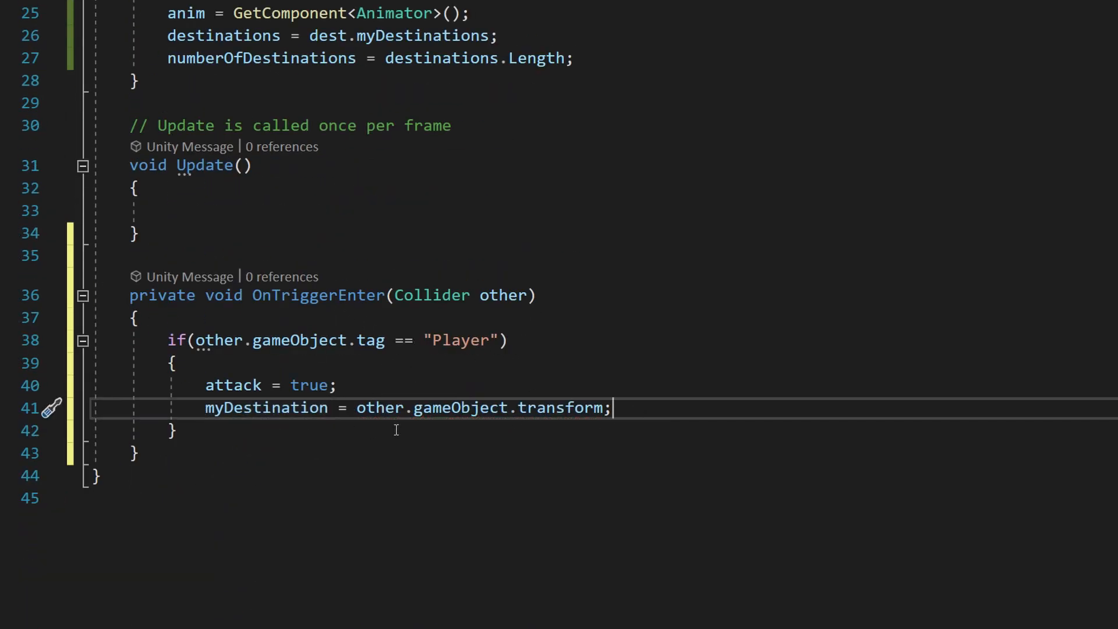
{"action": "mouse_move", "coordinate": [305, 431]}
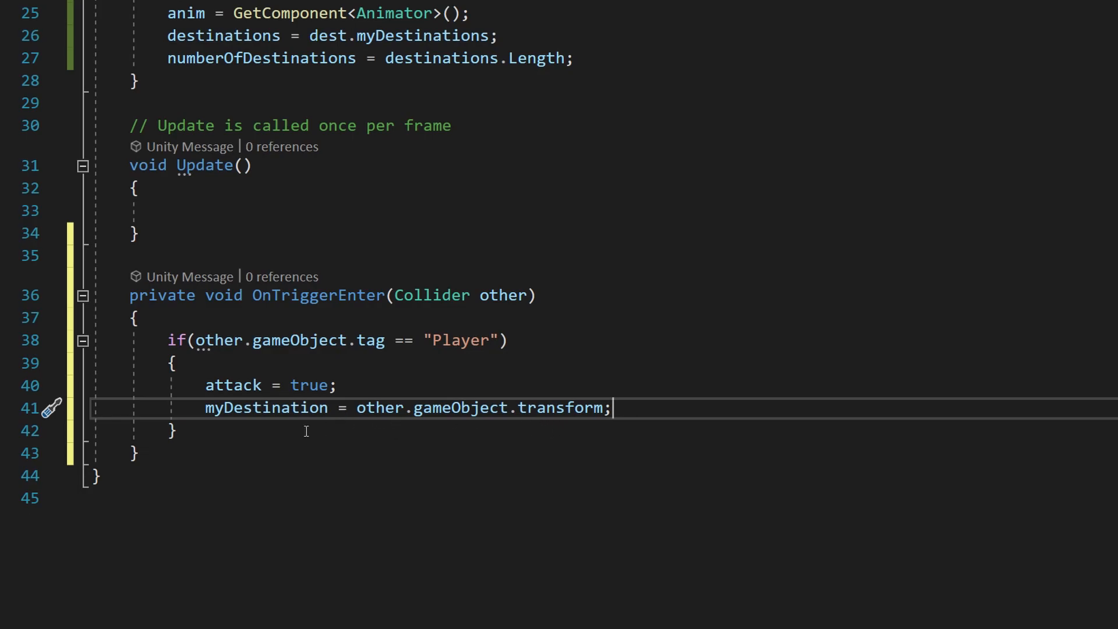
Write private void OnTriggerExit with the Player check, removing myDestination and setting attack false.
{"action": "left_click", "coordinate": [133, 454]}
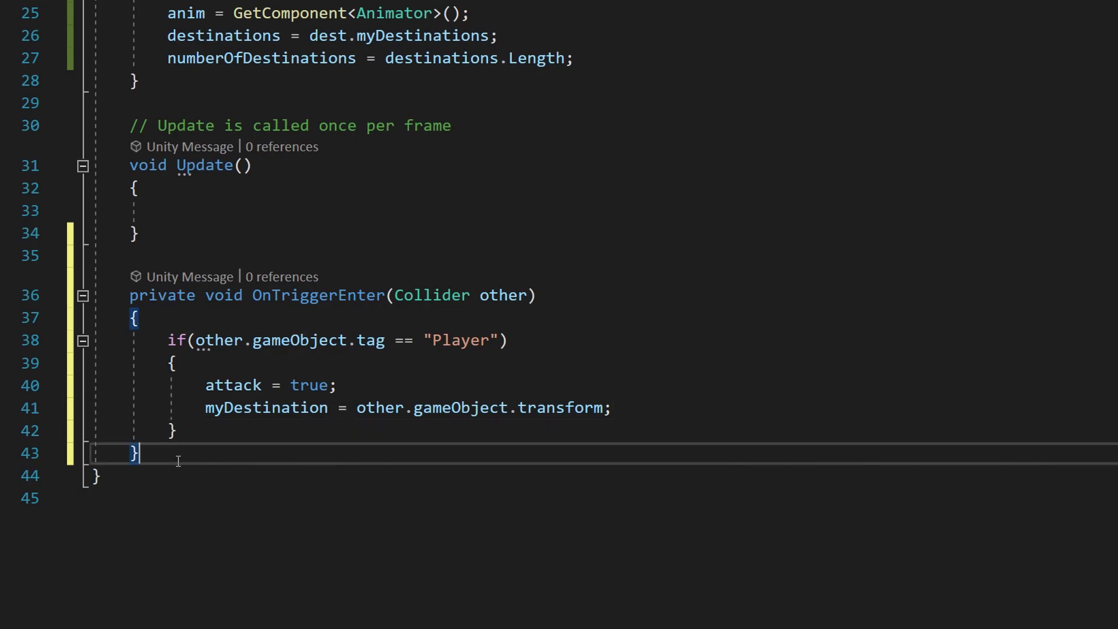
{"action": "type", "text": "p"}
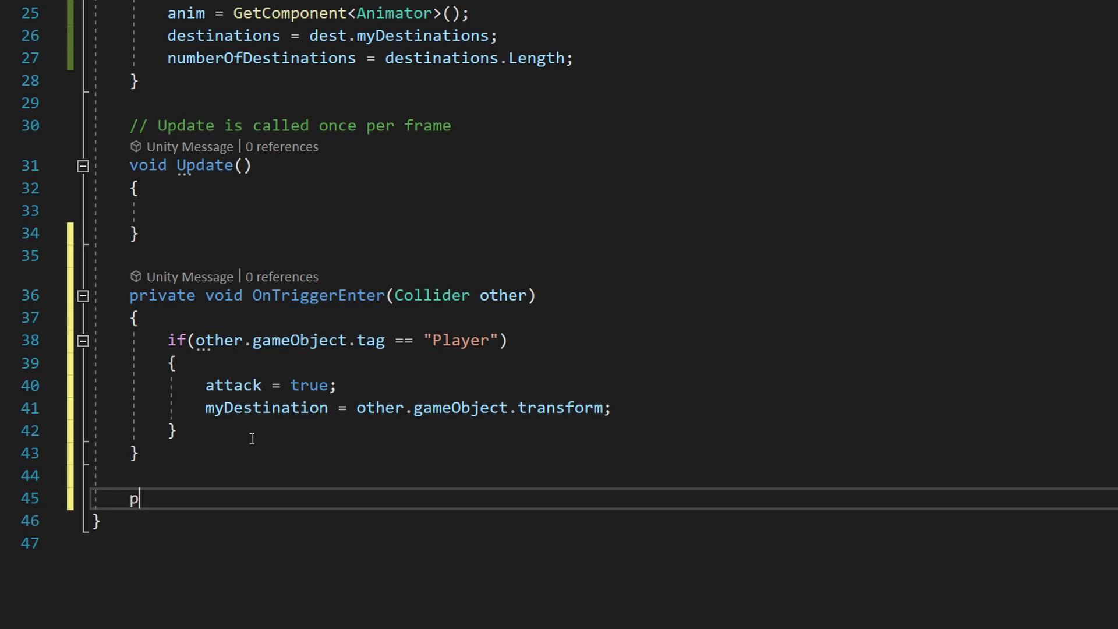
{"action": "type", "text": "rivate void OnTriggerExit(Collider other"}
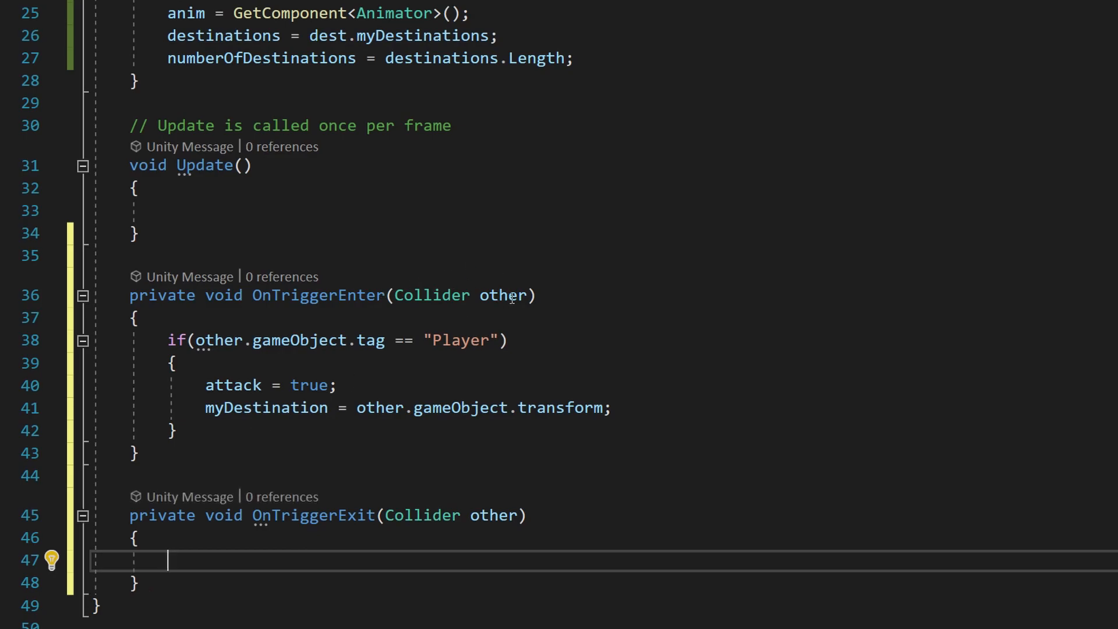
{"action": "mouse_move", "coordinate": [241, 496]}
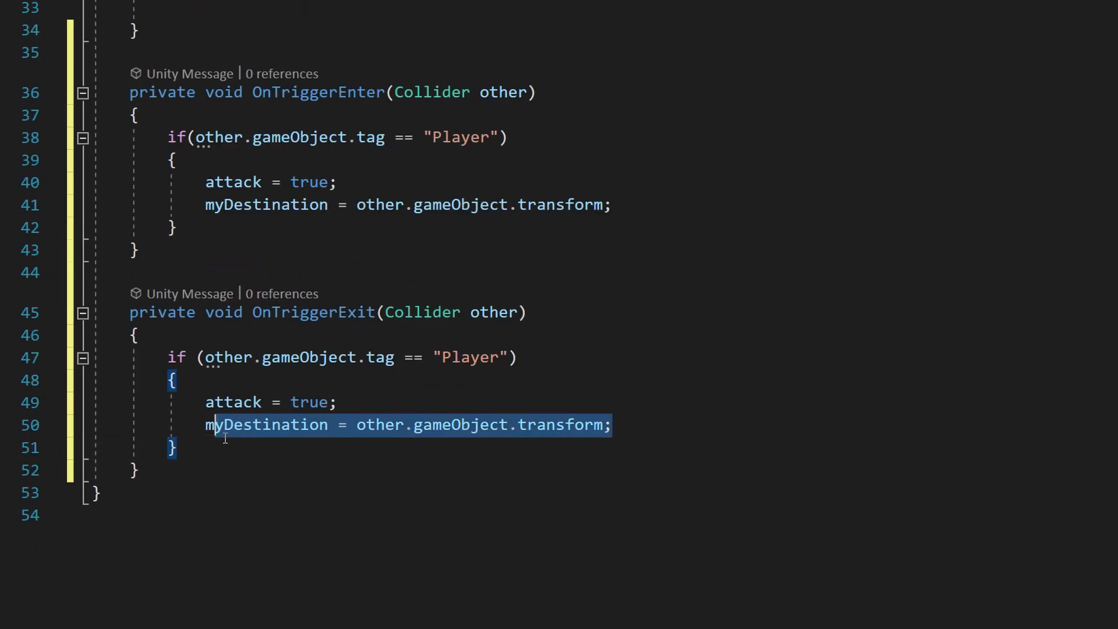
{"action": "key", "text": "Delete"}
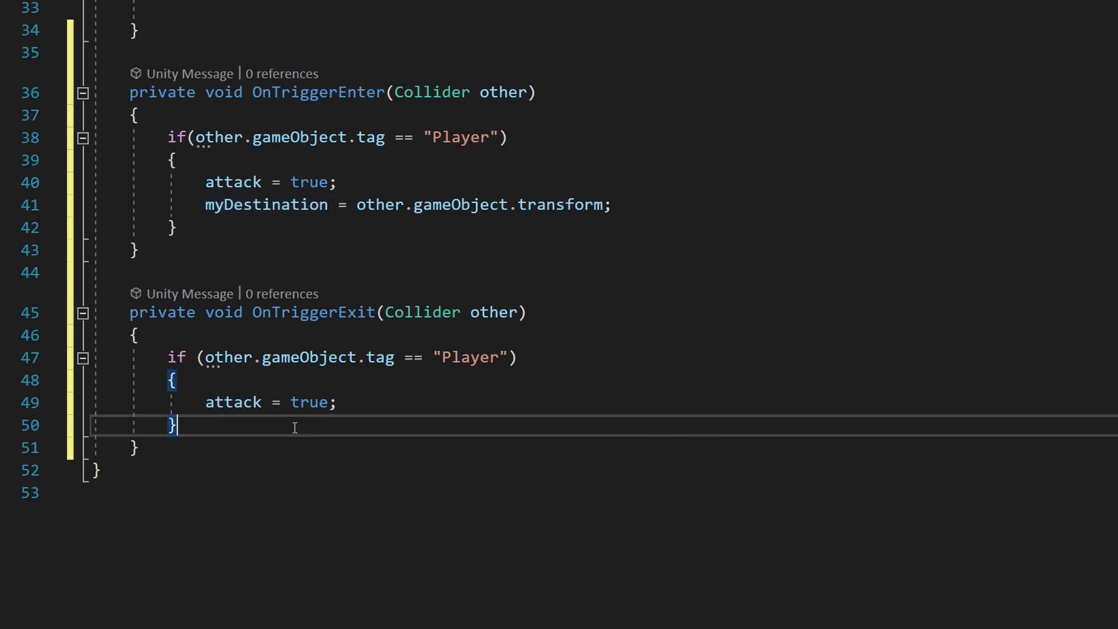
{"action": "mouse_move", "coordinate": [368, 468]}
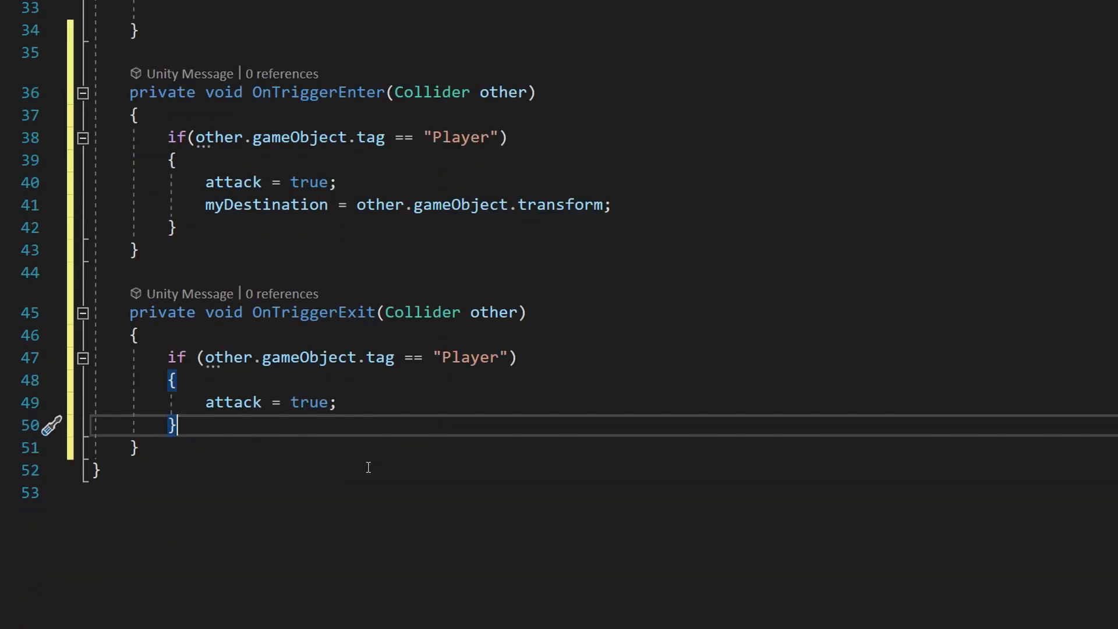
{"action": "type", "text": "f"}
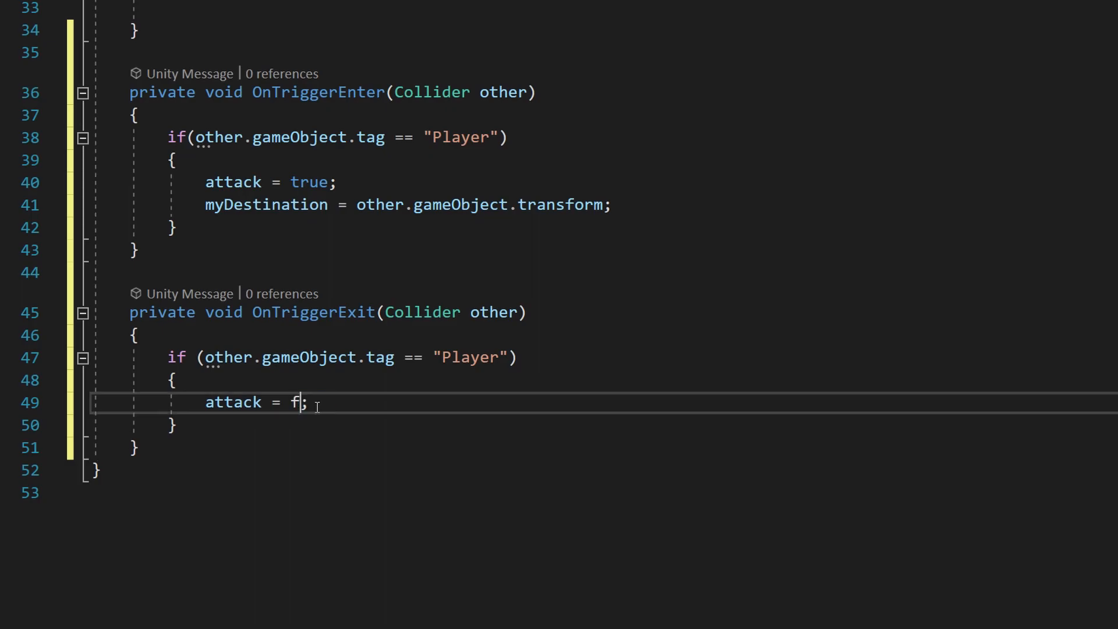
{"action": "type", "text": "alse"}
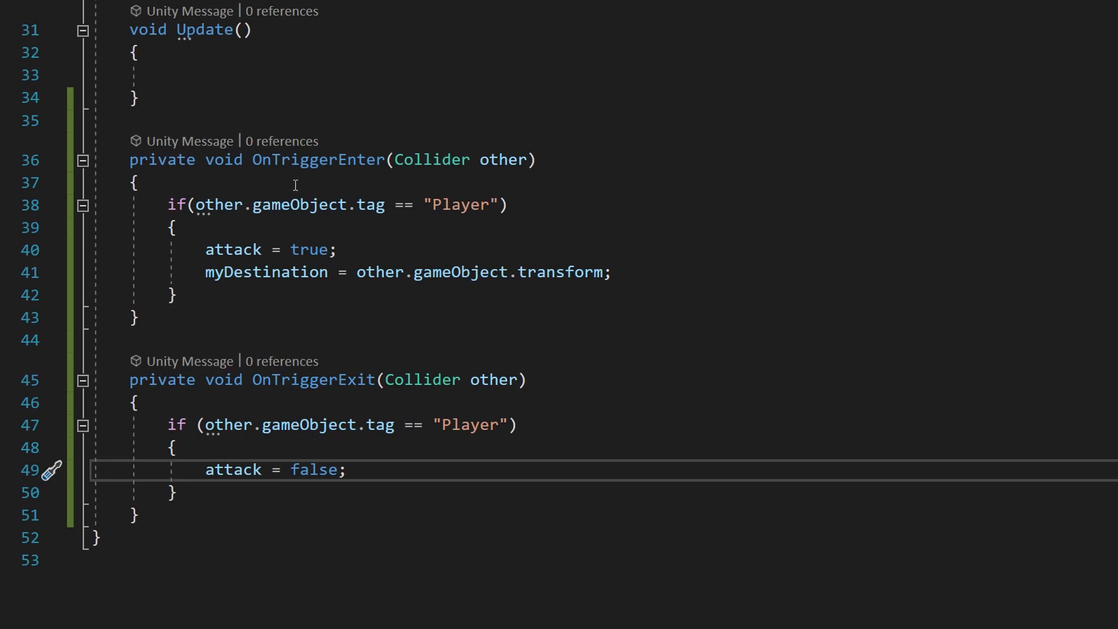
{"action": "mouse_move", "coordinate": [425, 304]}
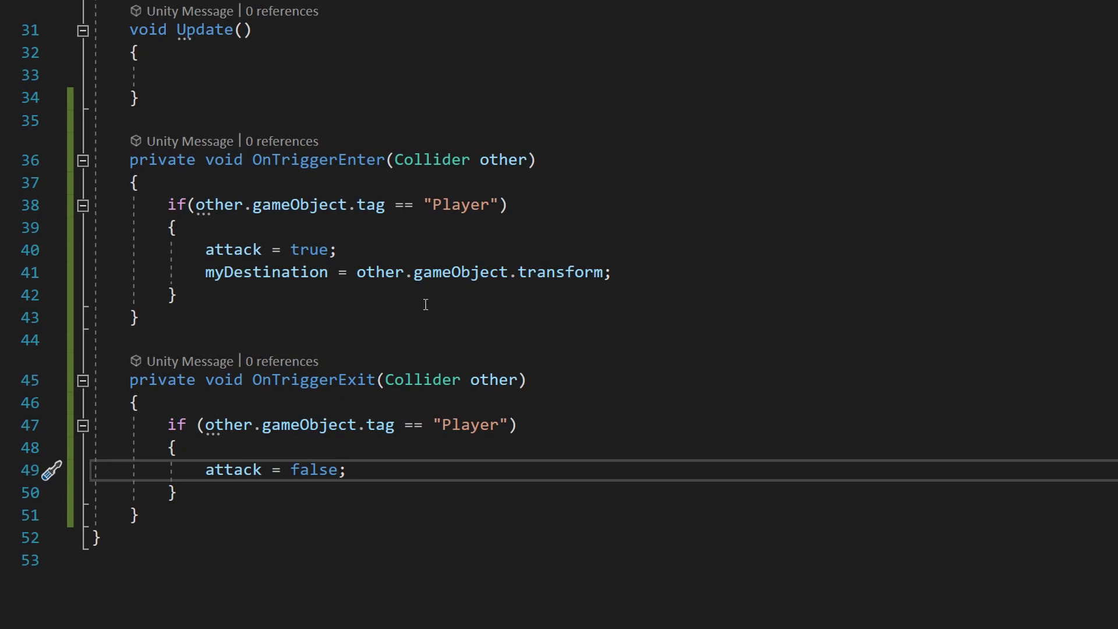
{"action": "mouse_move", "coordinate": [493, 493]}
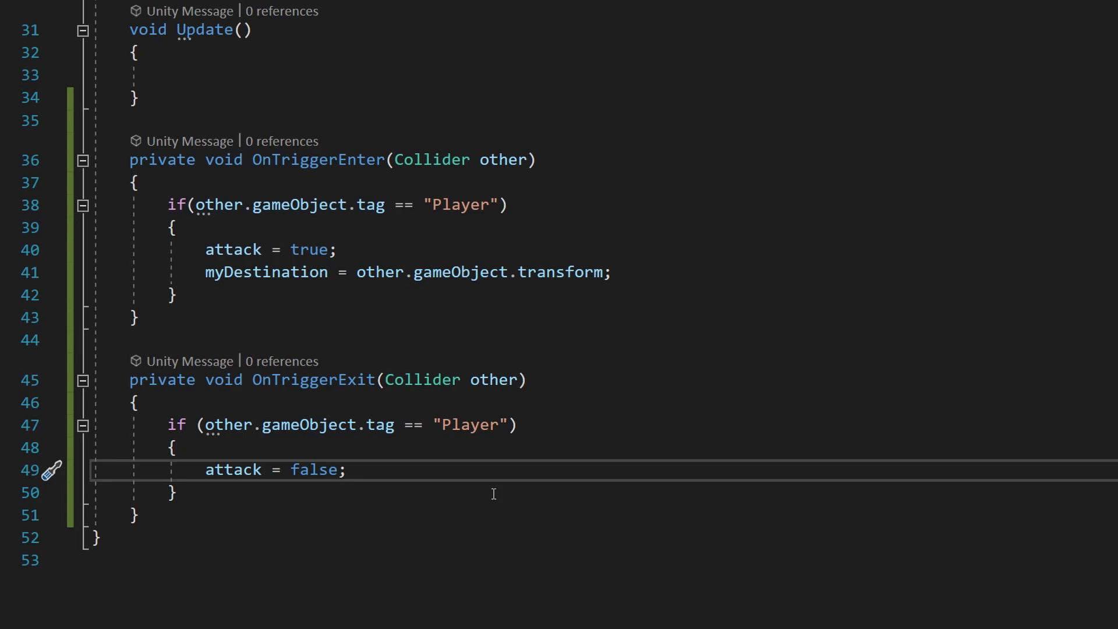
{"action": "mouse_move", "coordinate": [477, 451]}
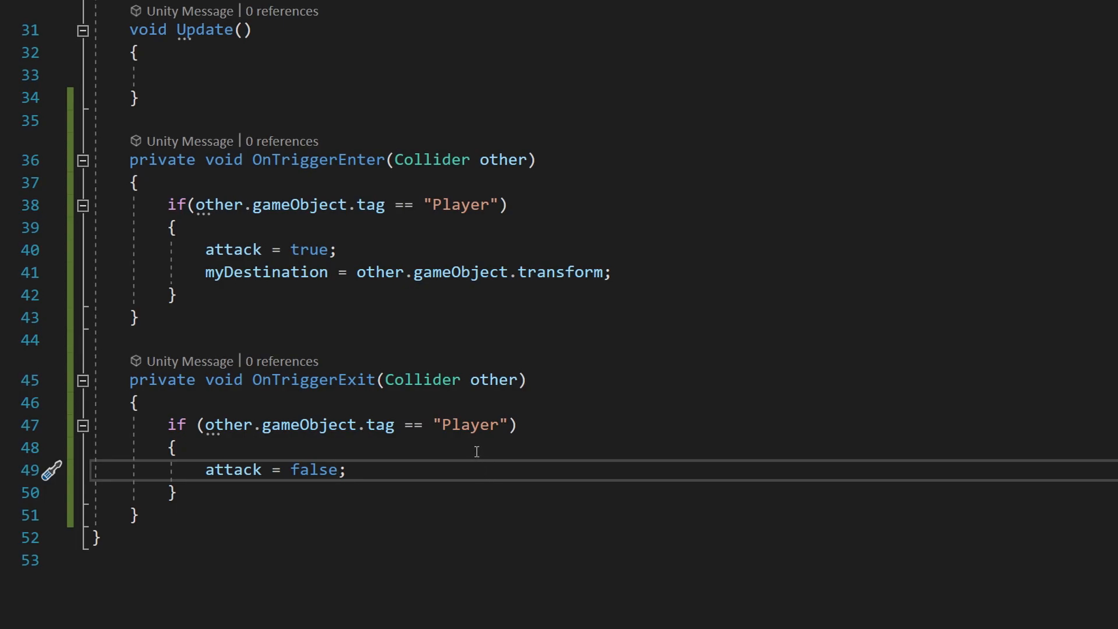